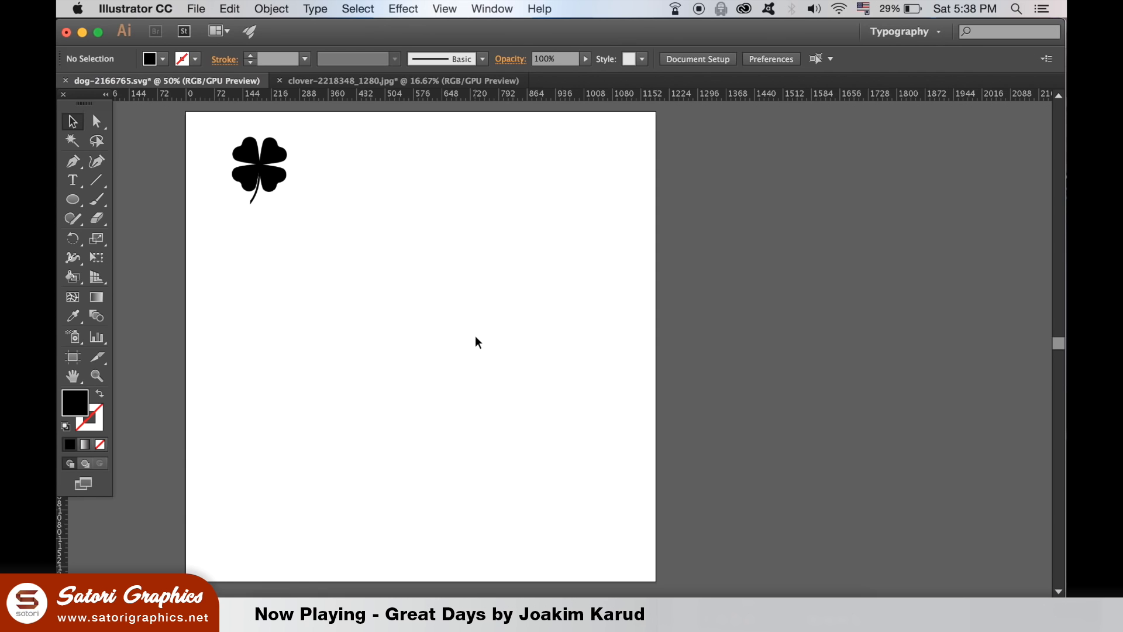
Add the black four-leaf clover to the Symbols panel as a symbol named 'clover'.
left_click(492, 9)
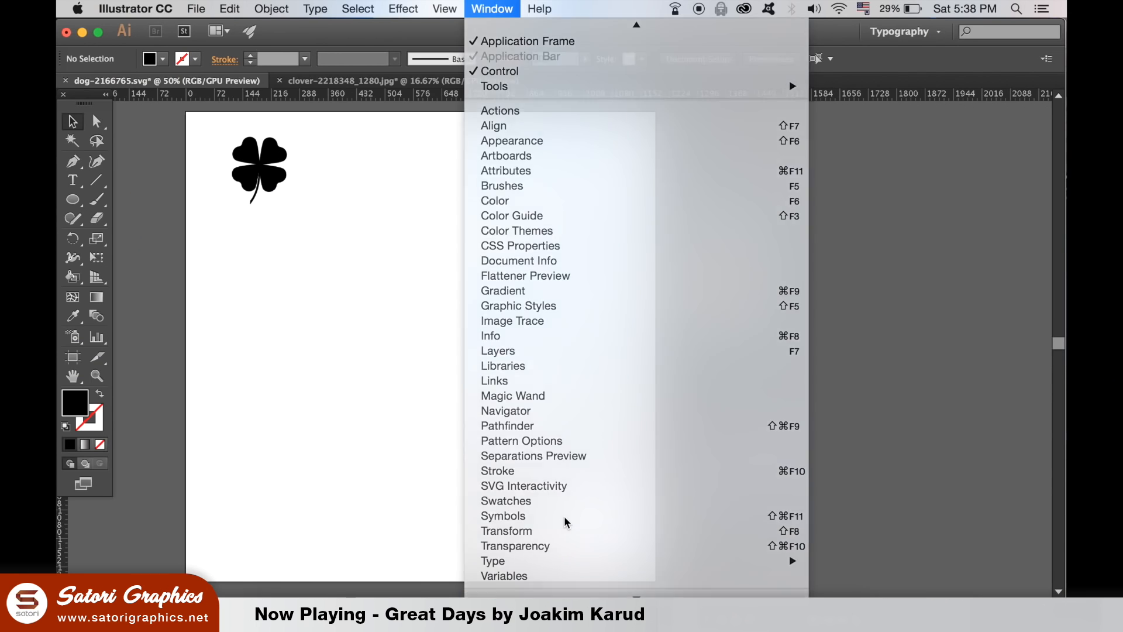
left_click(503, 515)
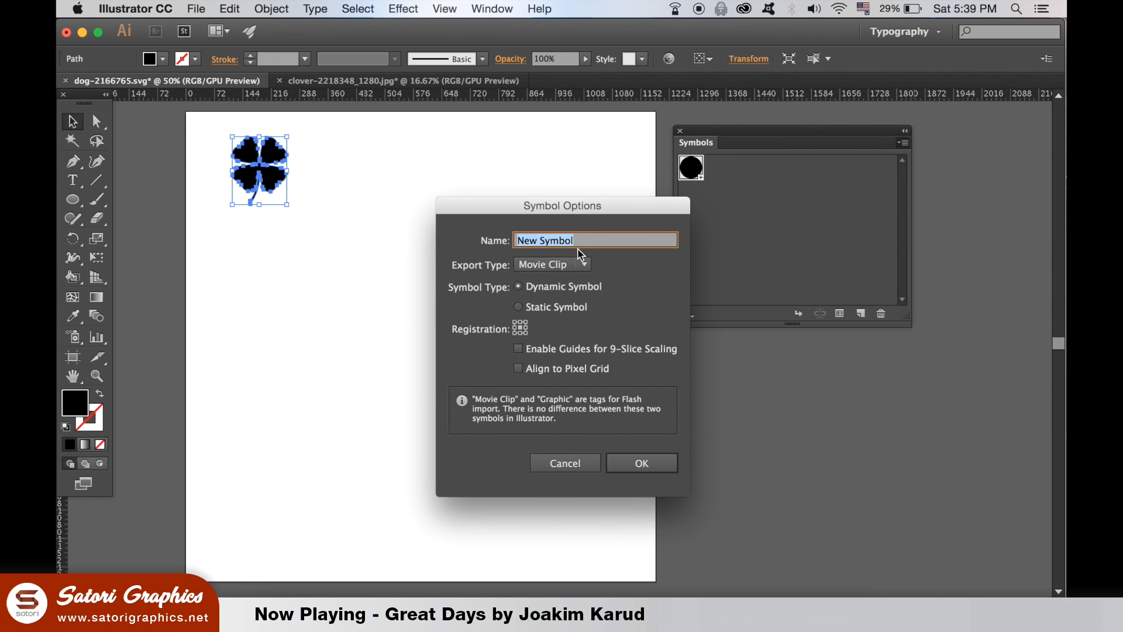
type("clover")
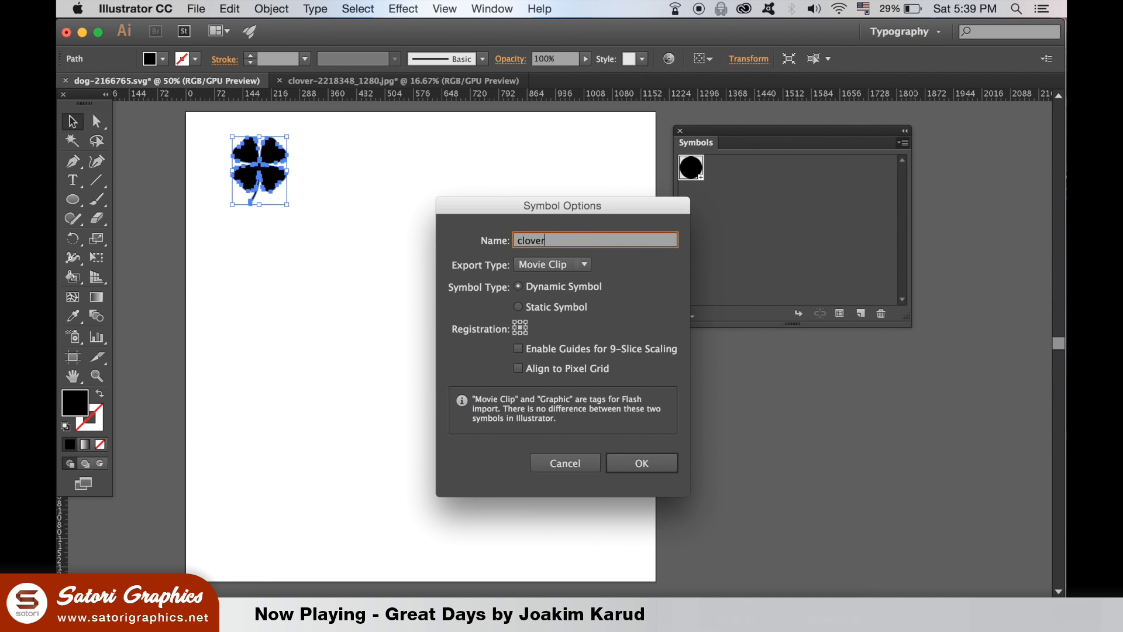
left_click(640, 463)
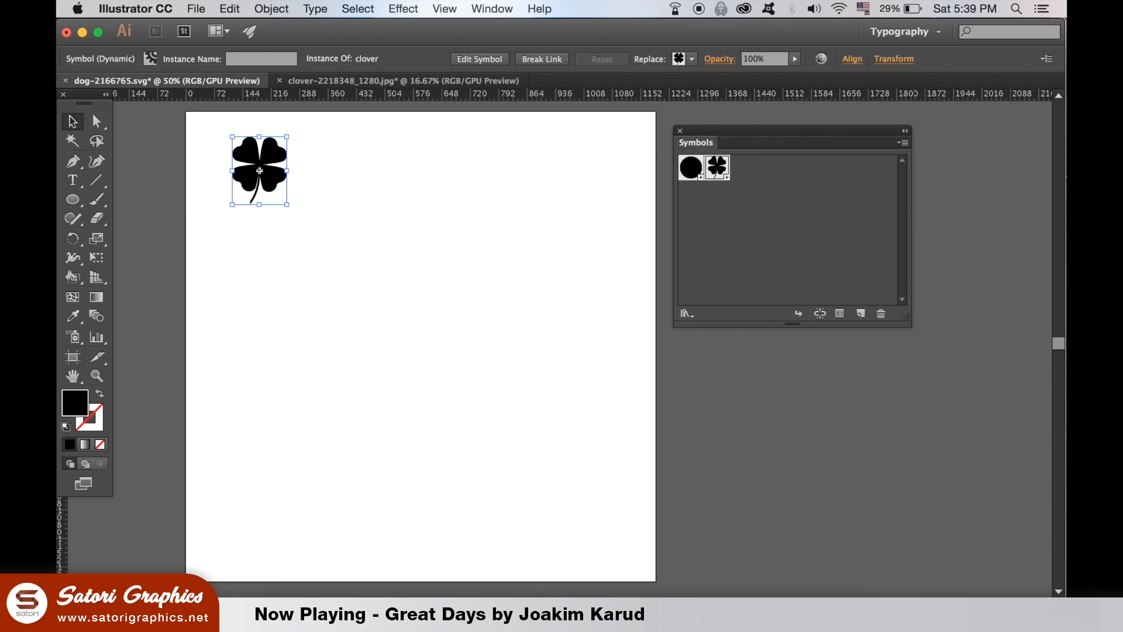
mouse_move(275, 179)
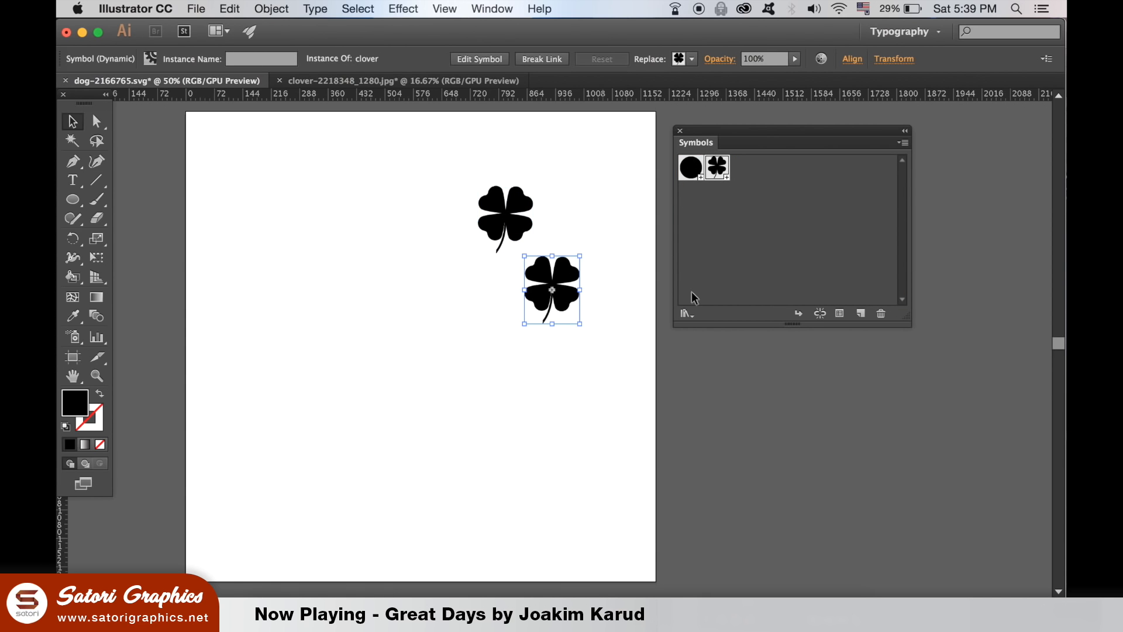
Delete the clover instances from the artboard, leaving the clover symbol in the library.
key("Delete")
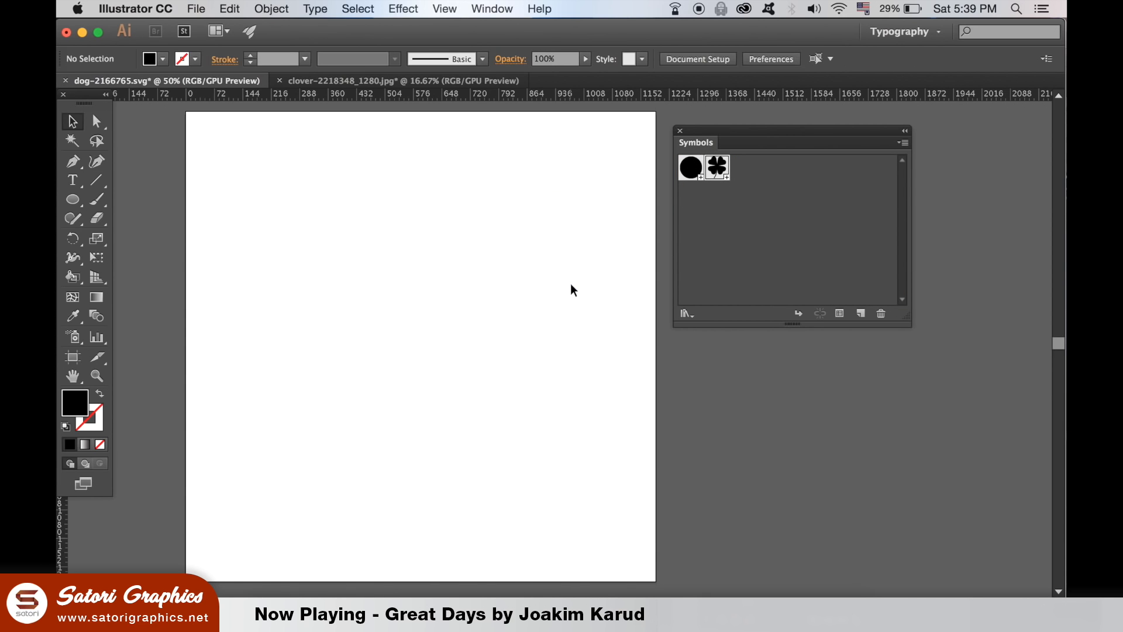
left_click(71, 337)
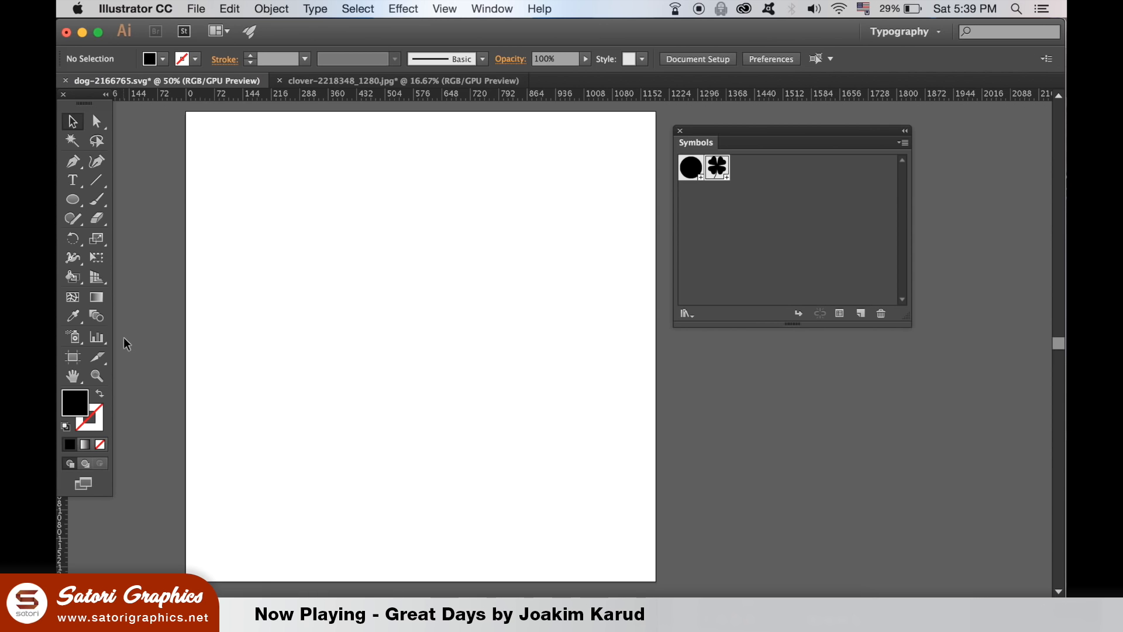
mouse_move(131, 341)
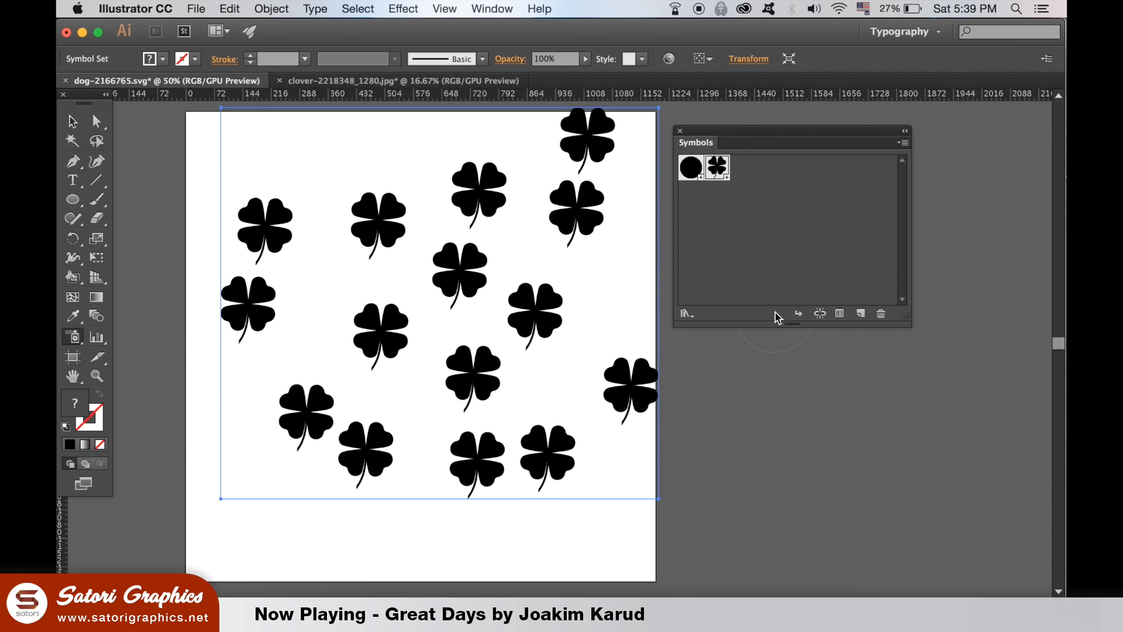
Choose the Symbol Spinner Tool from the symbol tools flyout to spin the sprayed clovers.
left_click(71, 335)
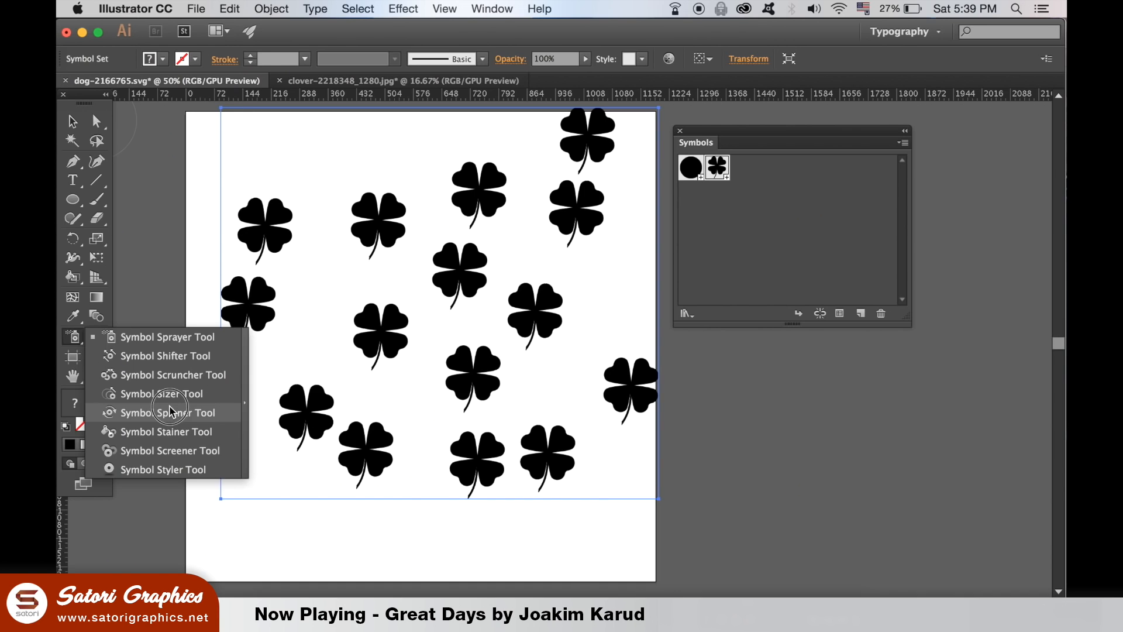
left_click(166, 411)
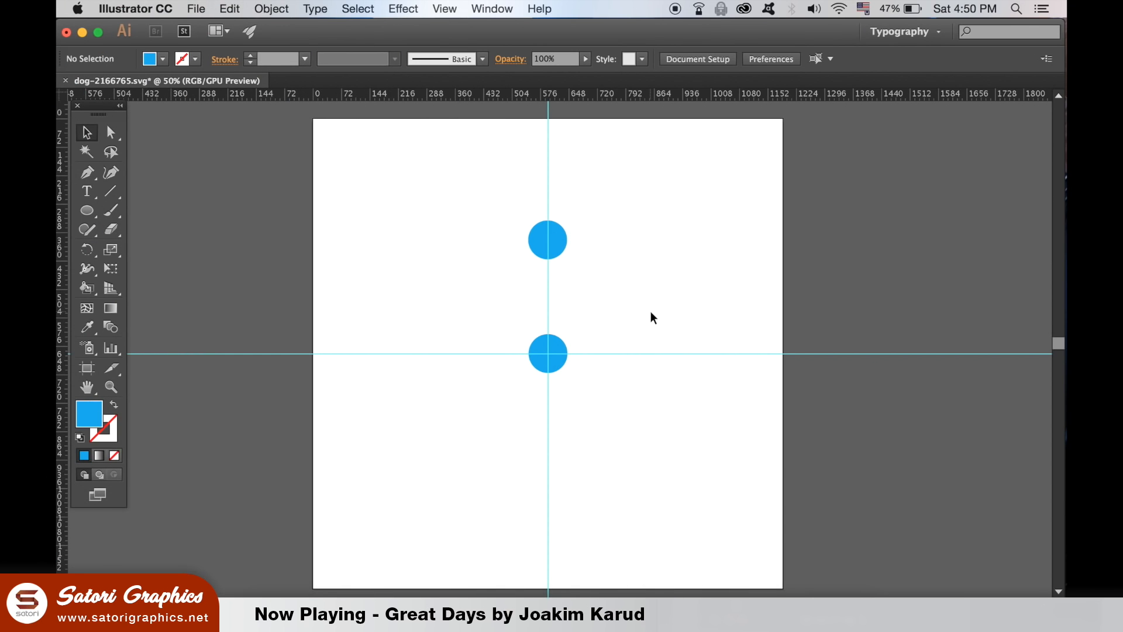
mouse_move(573, 251)
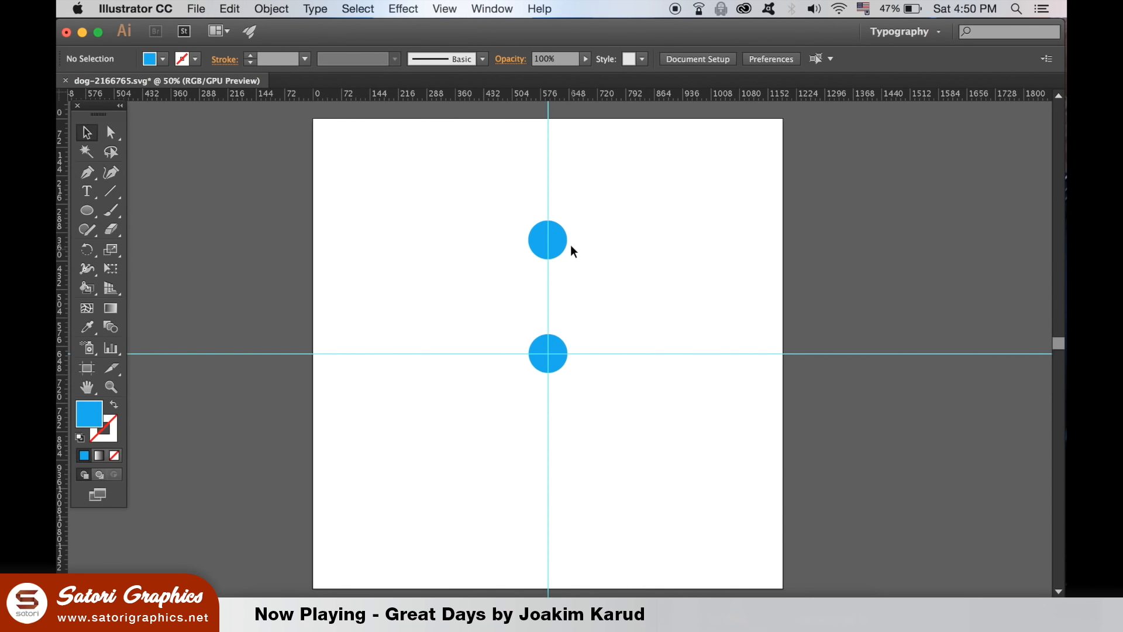
Copy the top blue circle rotated 36° around the lower circle, then repeat twice.
left_click(547, 240)
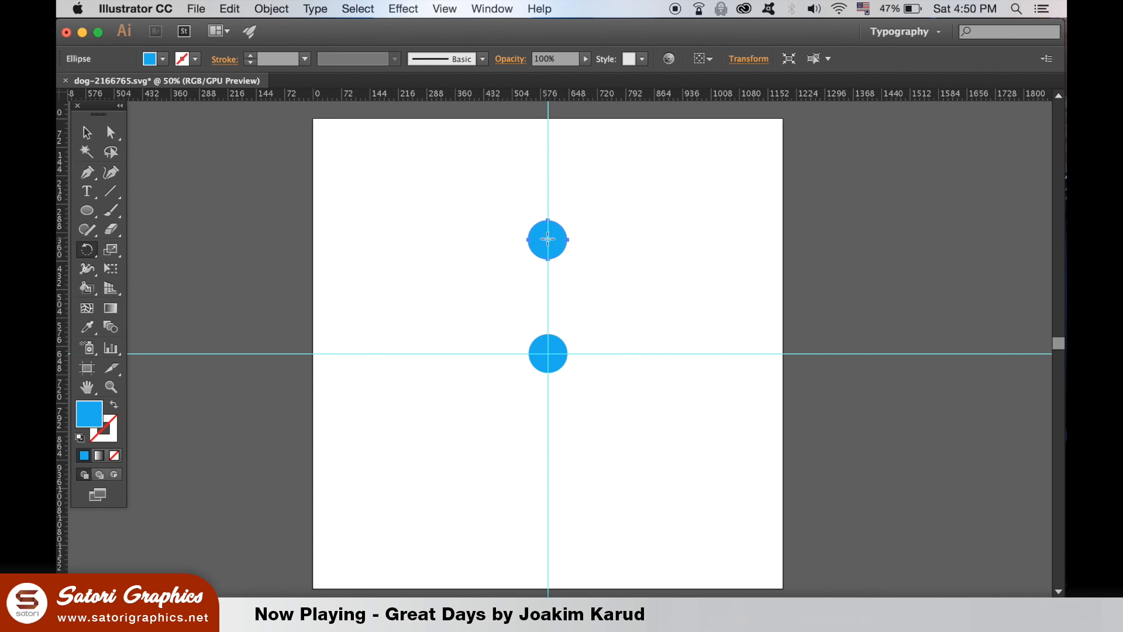
mouse_move(548, 354)
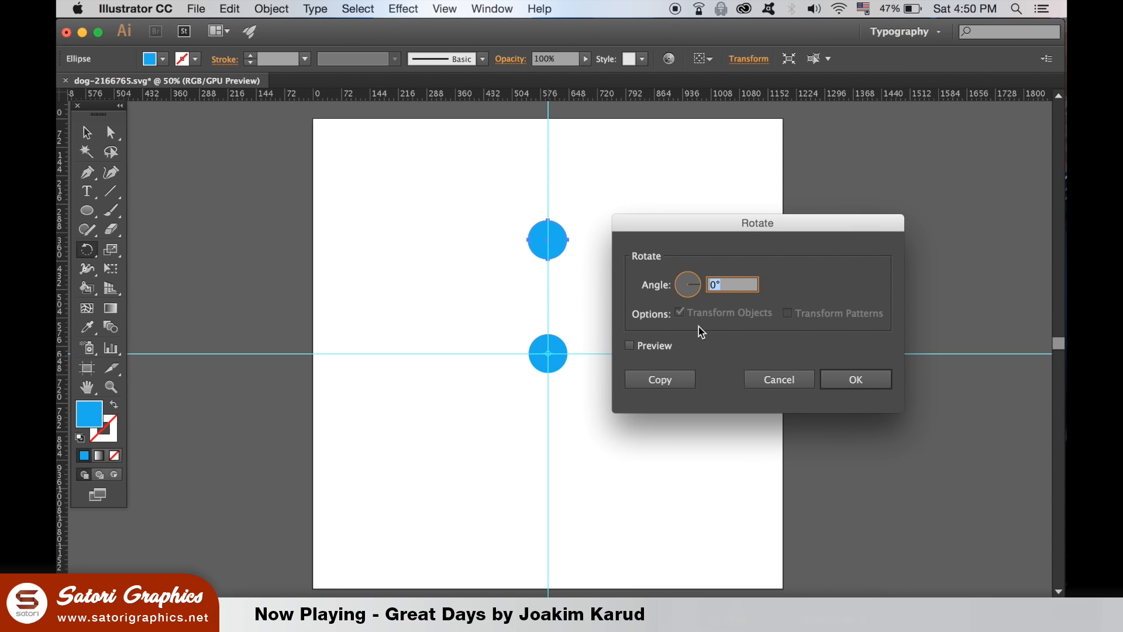
type("36")
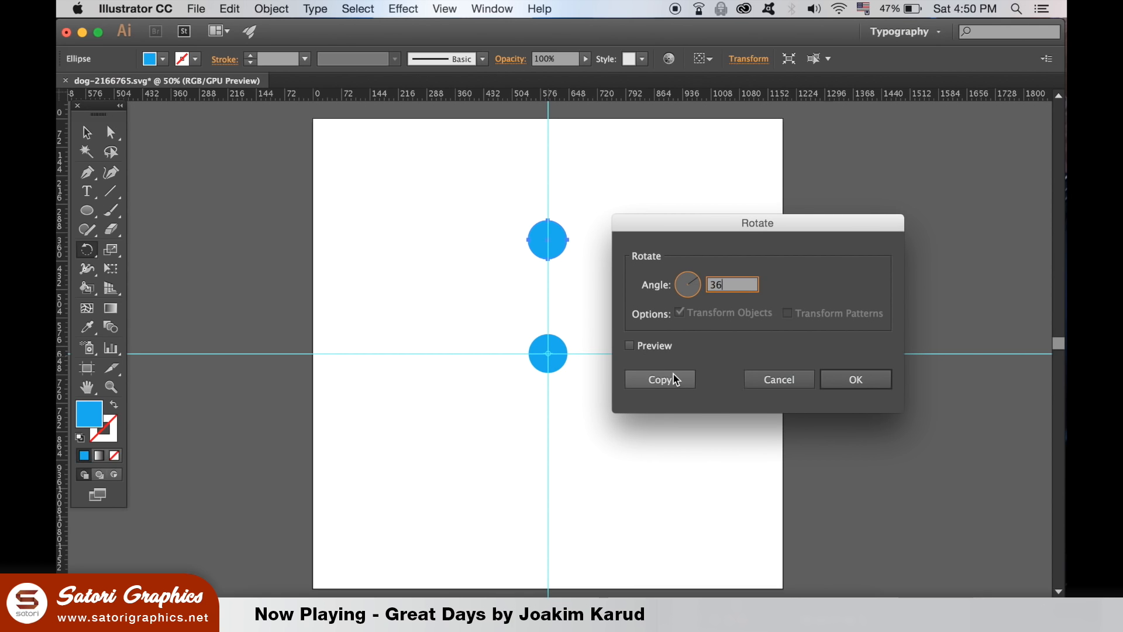
left_click(659, 379)
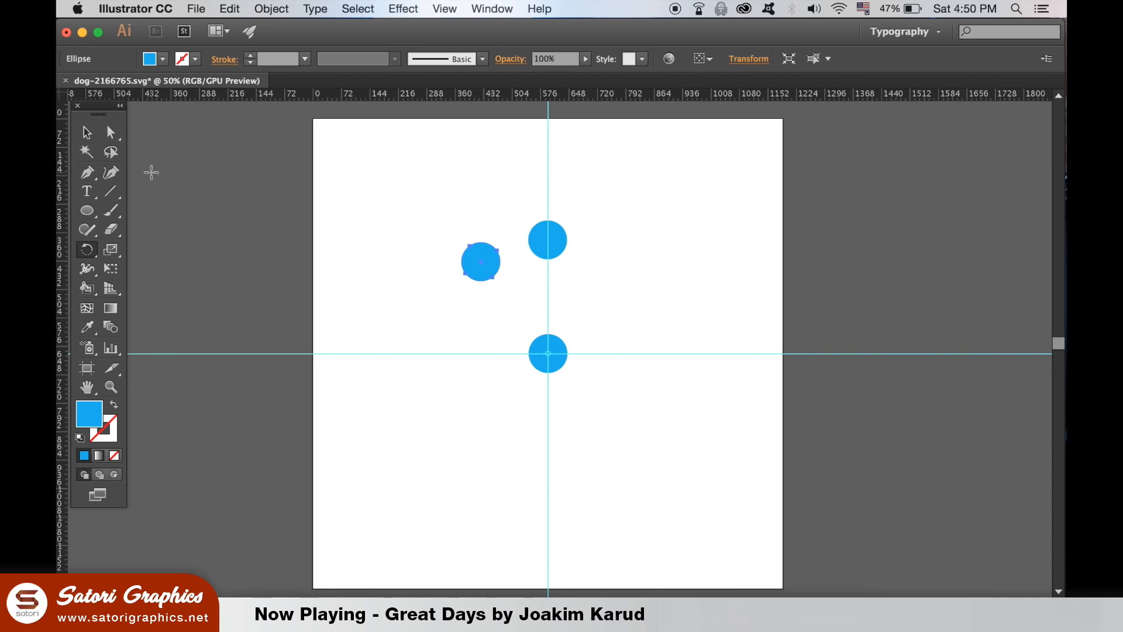
key("cmd+d")
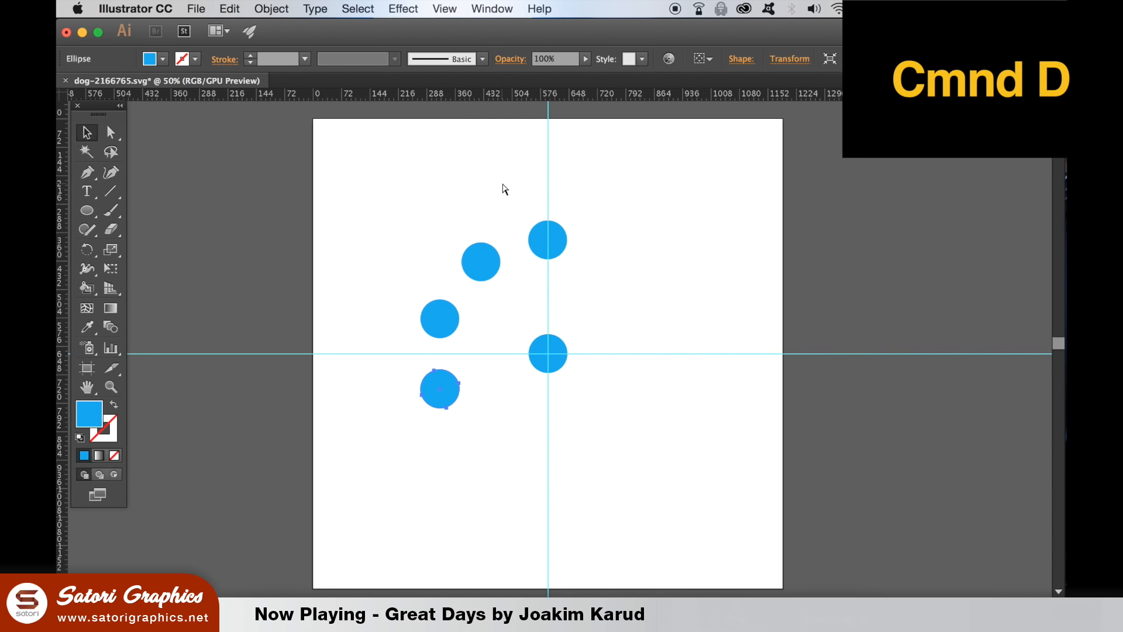
key("cmd+d")
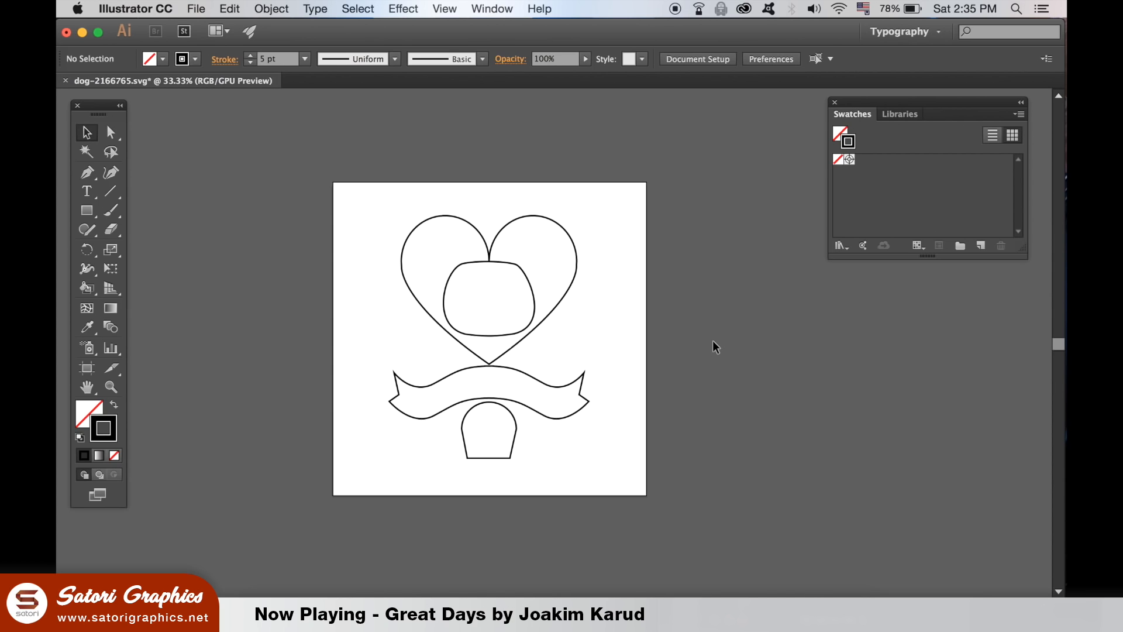
Load the Bright swatch library from the Swatches menu and select all the outline shapes.
left_click(1019, 114)
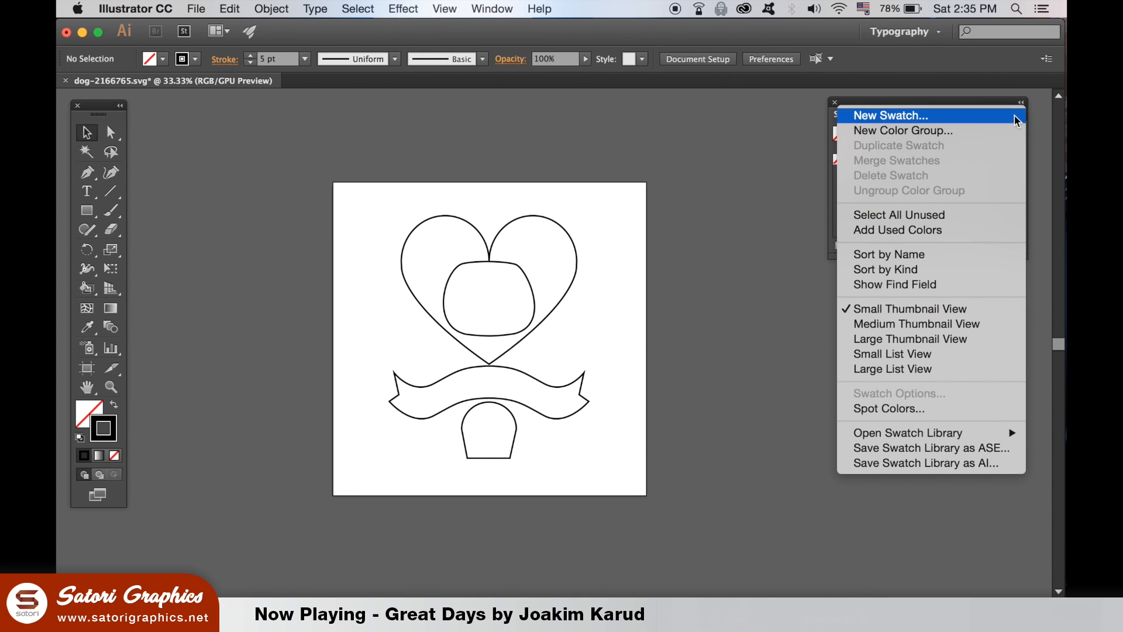
mouse_move(931, 447)
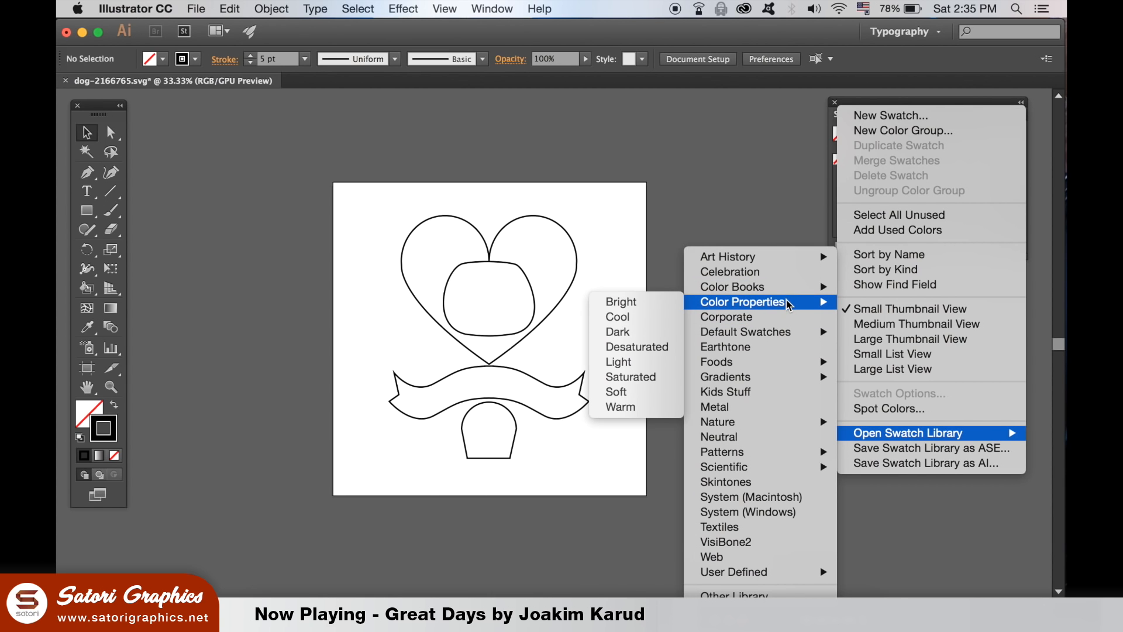
mouse_move(661, 309)
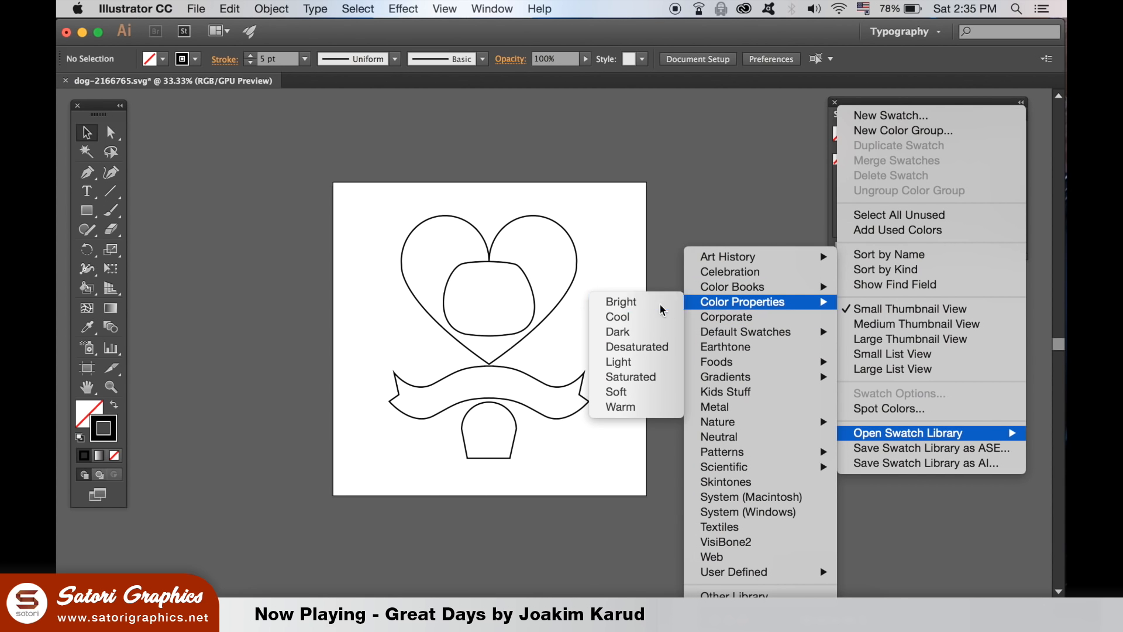
left_click(620, 301)
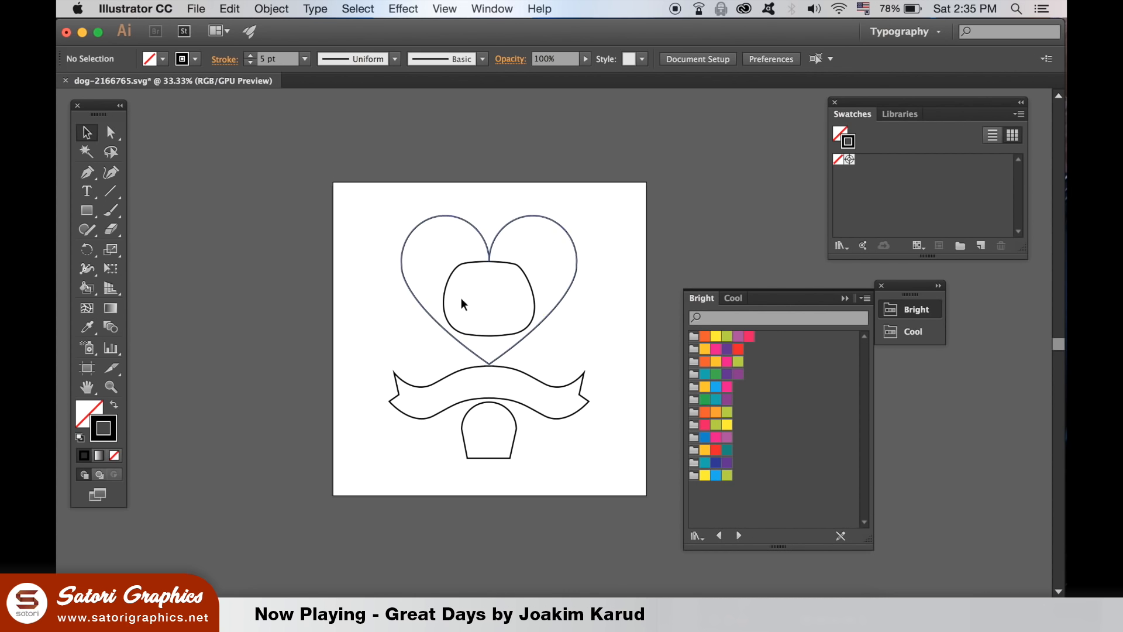
left_click(462, 304)
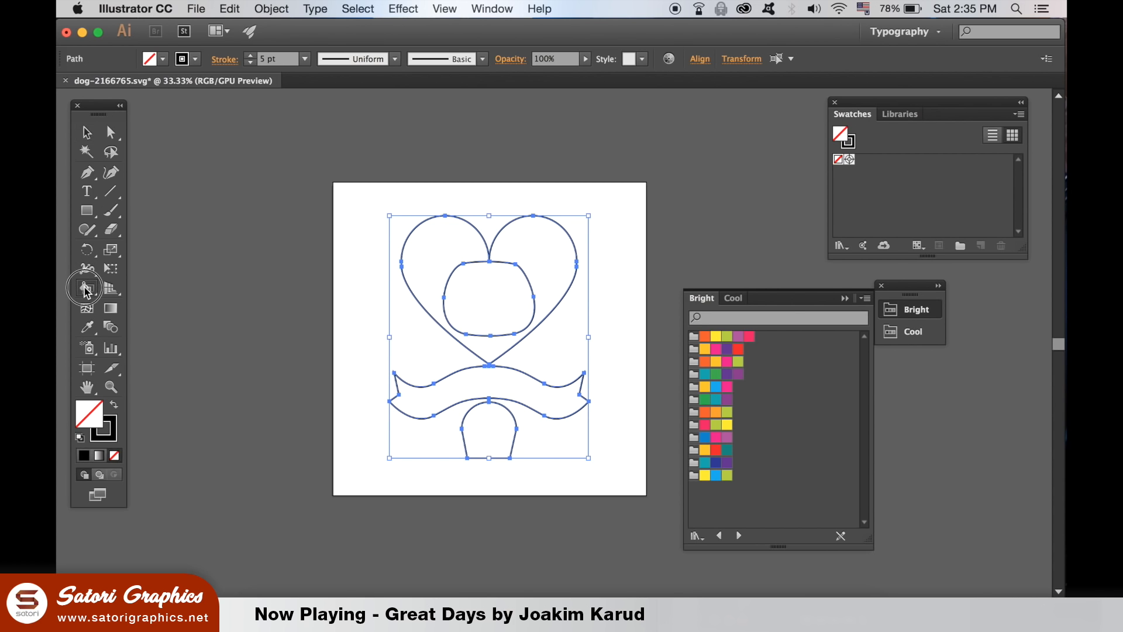
Live Paint the heart pink, the inner shape purple and the ribbon yellow from Bright swatches.
left_click(86, 287)
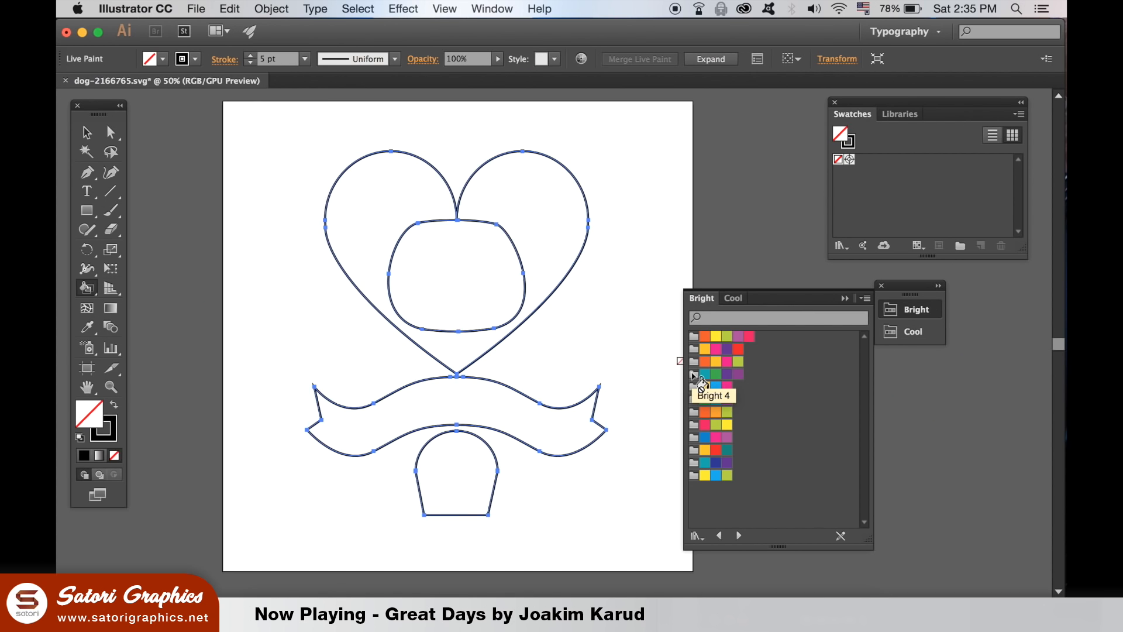
left_click(750, 337)
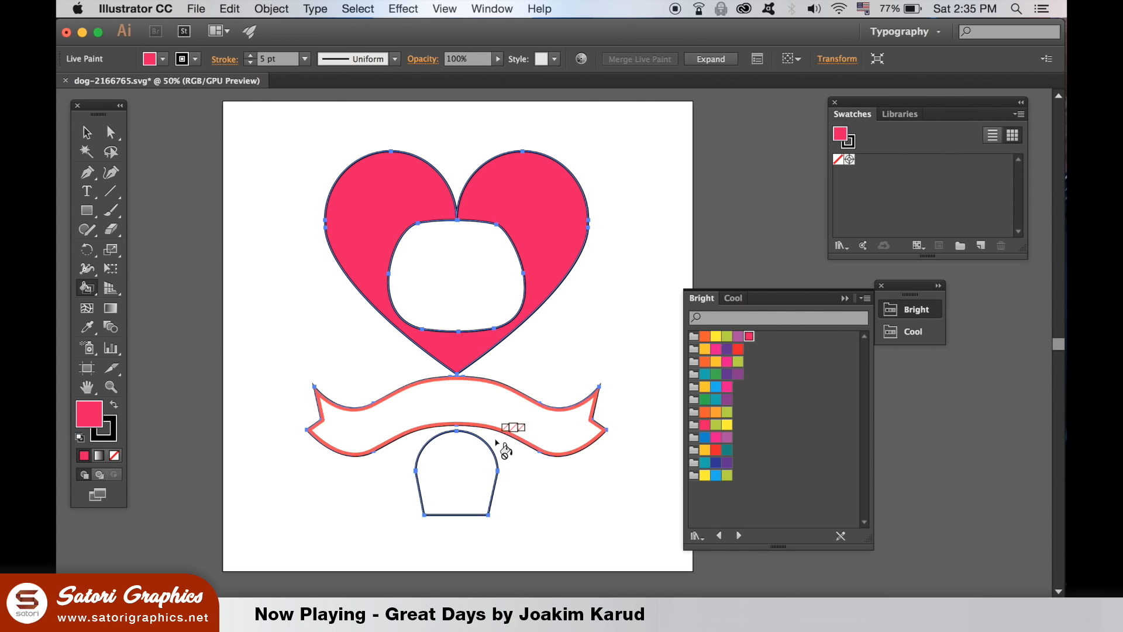
left_click(740, 373)
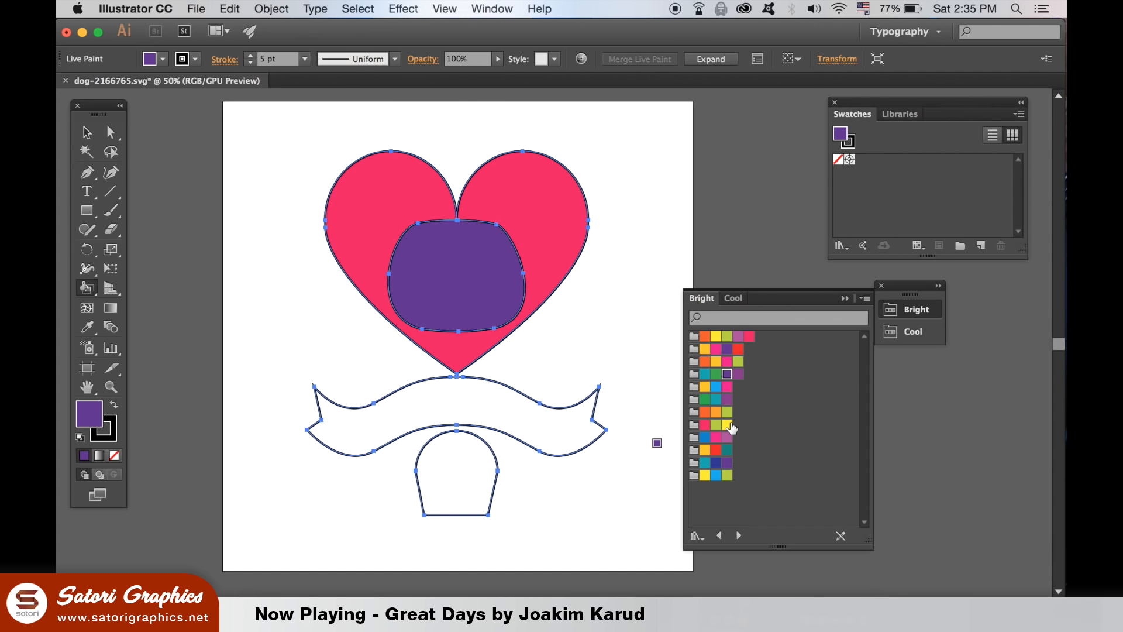
left_click(727, 424)
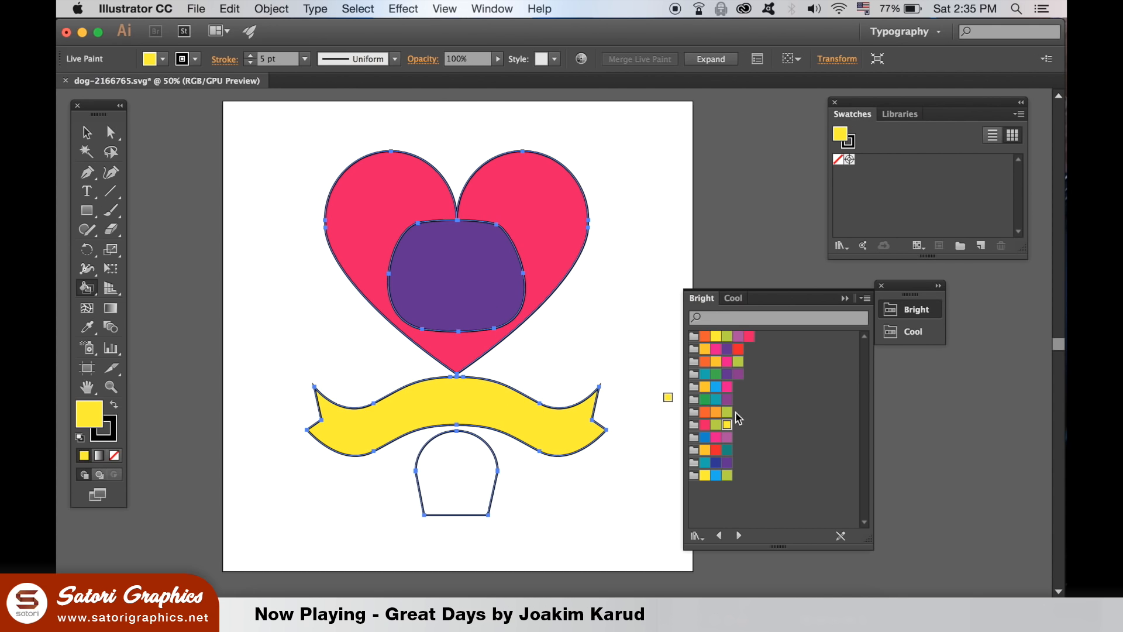
mouse_move(713, 499)
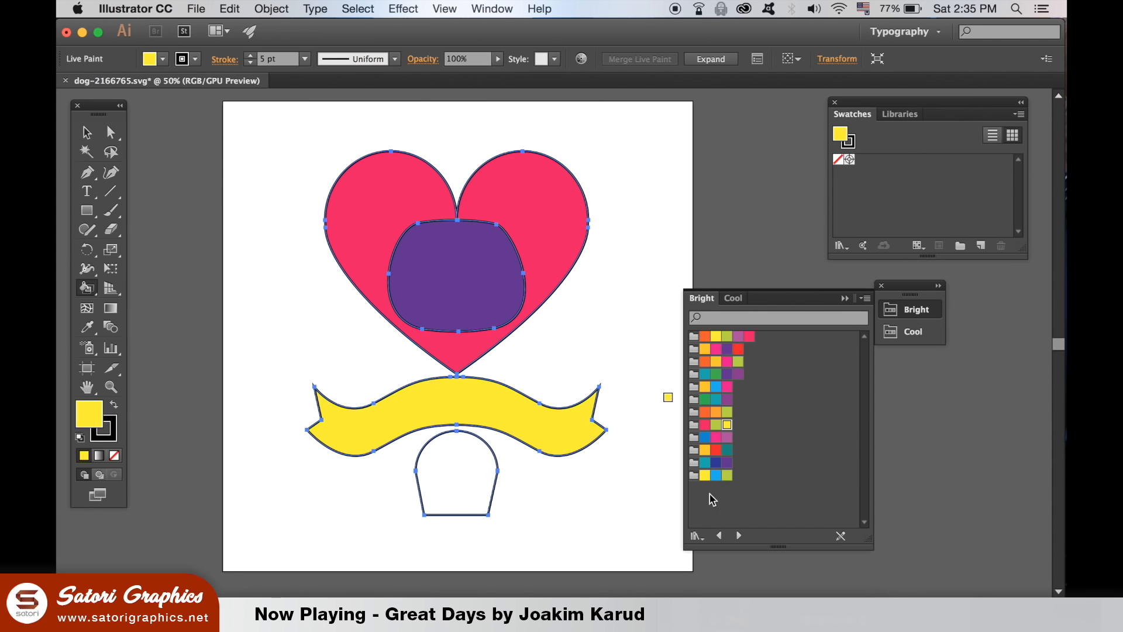
left_click(715, 475)
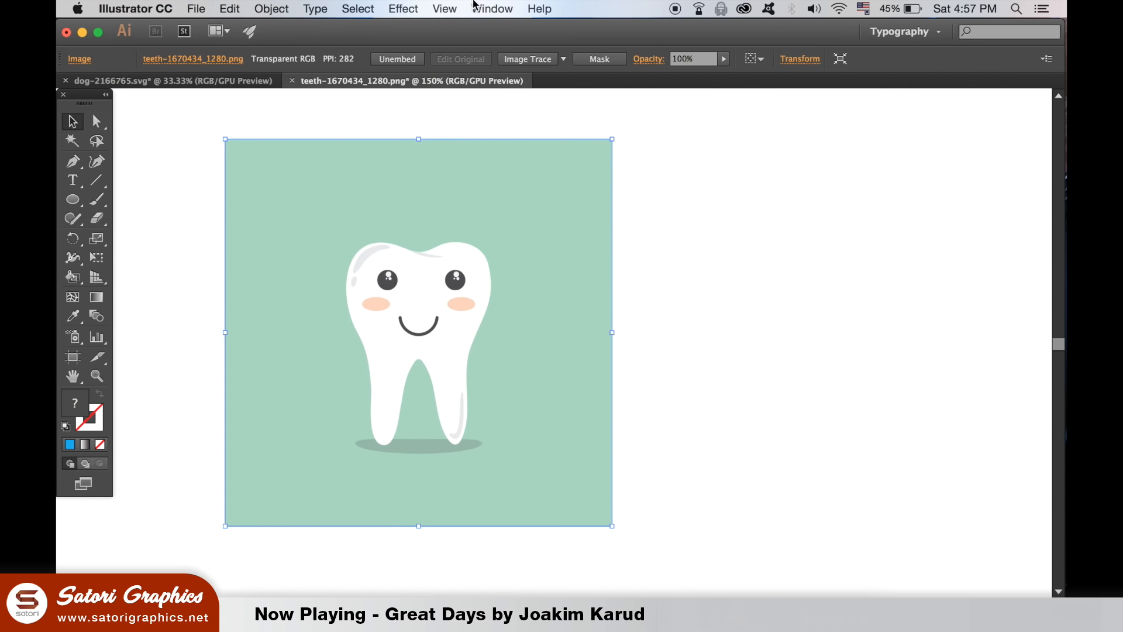
Show the Image Trace panel and configure a Color trace with 13 colours and 89% paths.
left_click(492, 8)
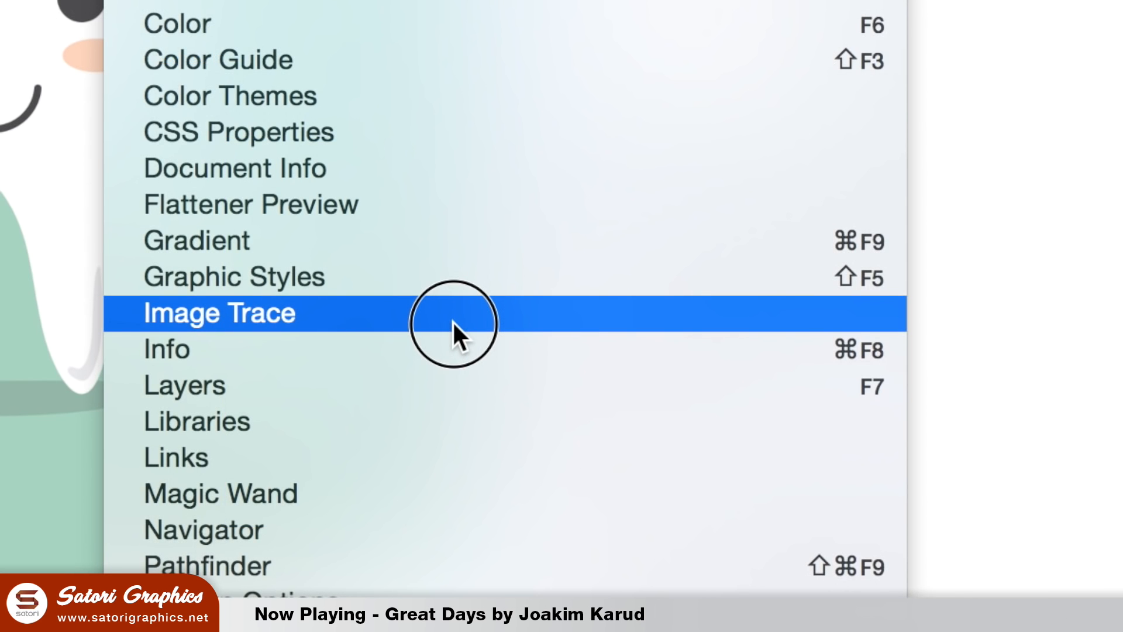
left_click(219, 312)
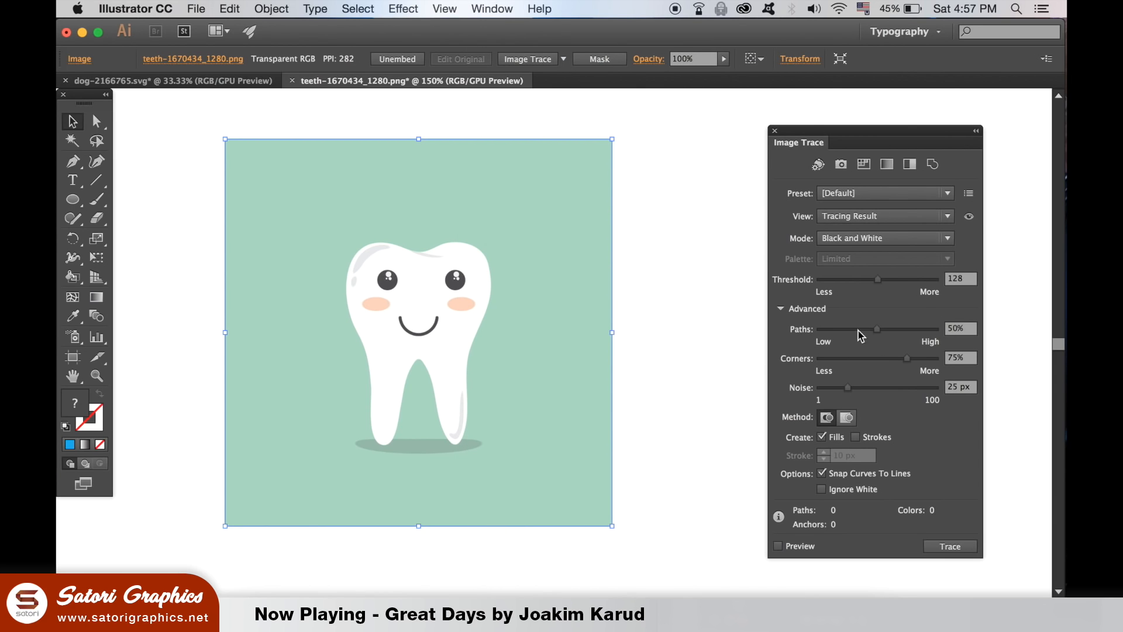
mouse_move(823, 507)
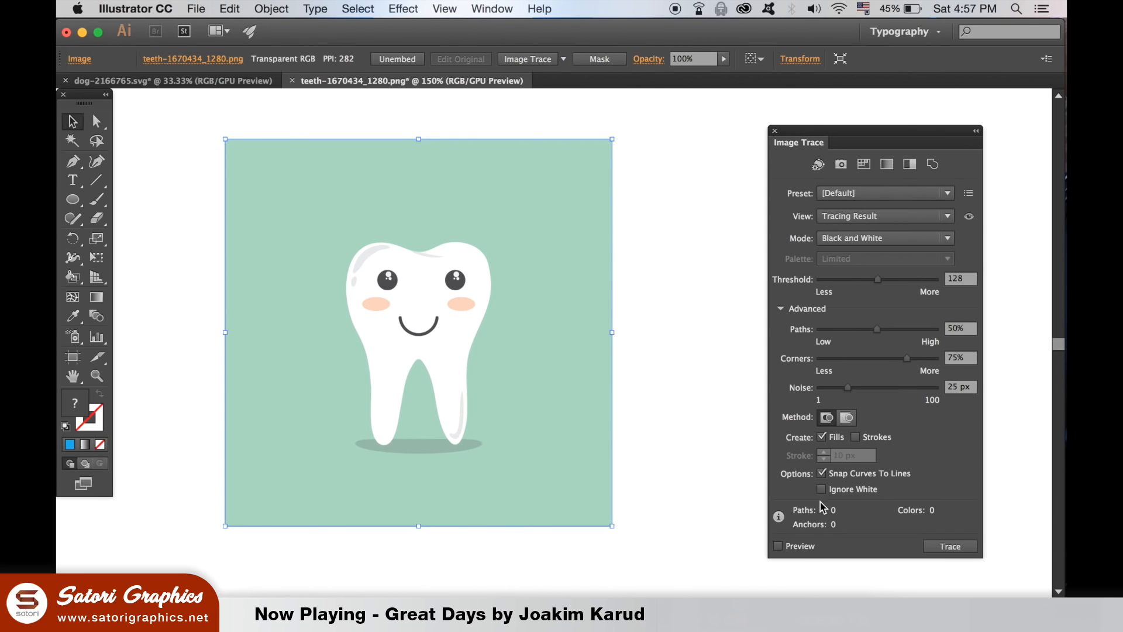
mouse_move(903, 375)
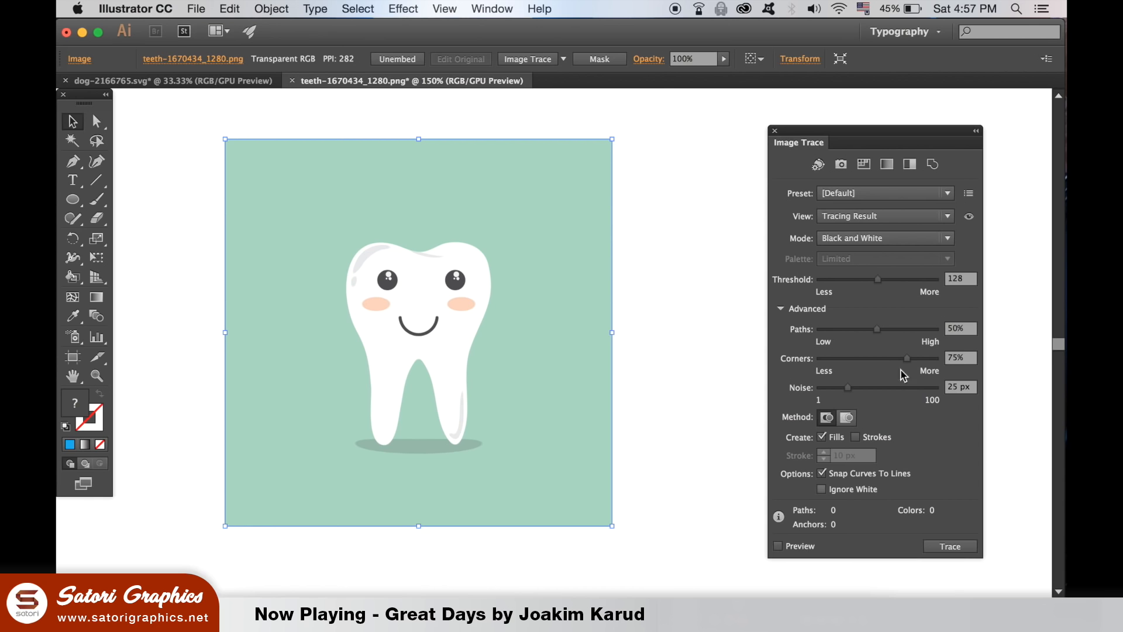
left_click(883, 238)
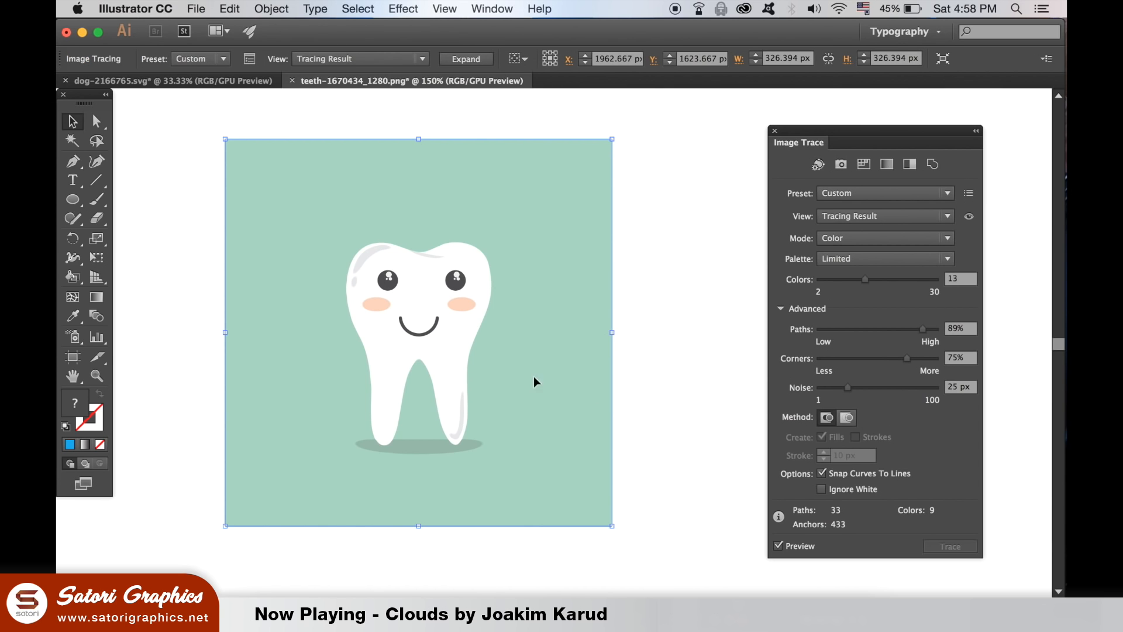
Expand the tooth trace into vector paths and ungroup the traced artwork.
left_click(271, 9)
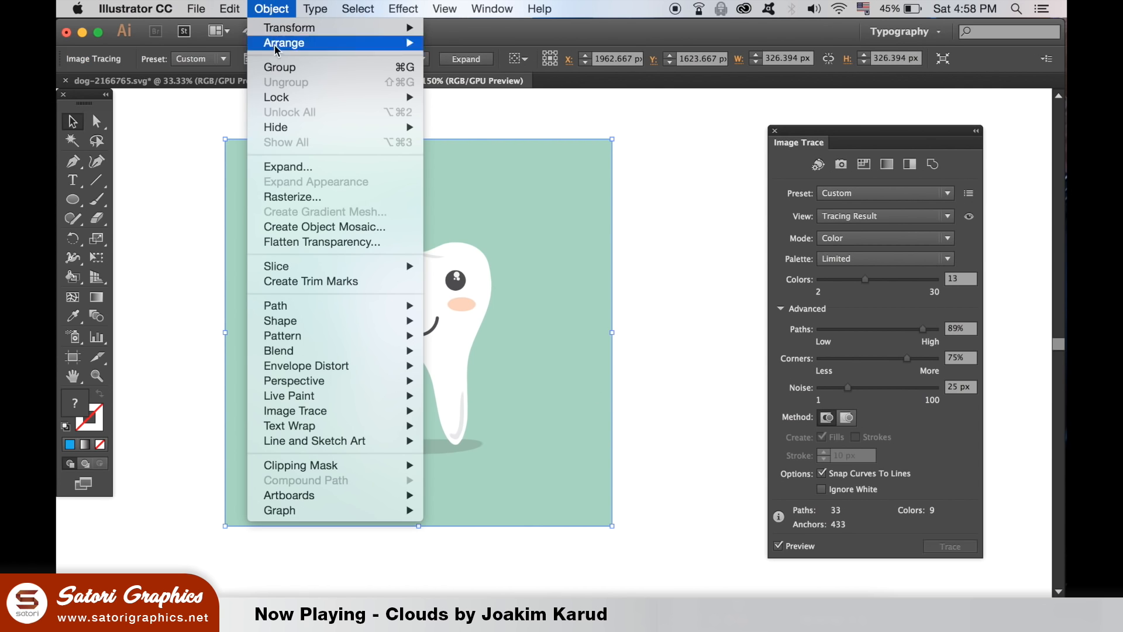
mouse_move(295, 410)
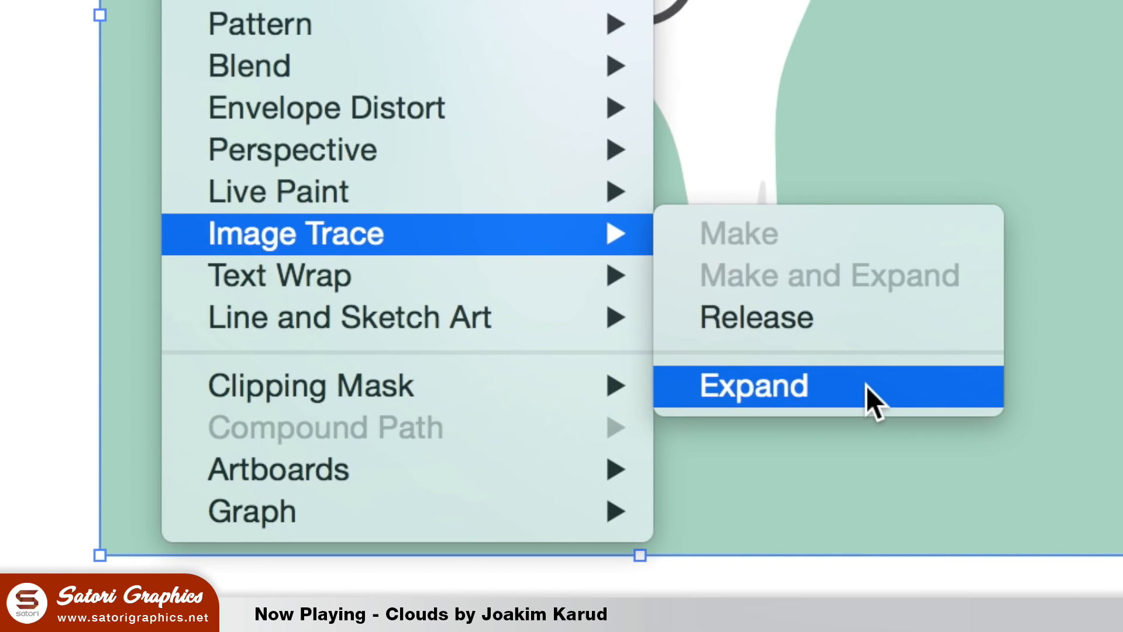
left_click(752, 386)
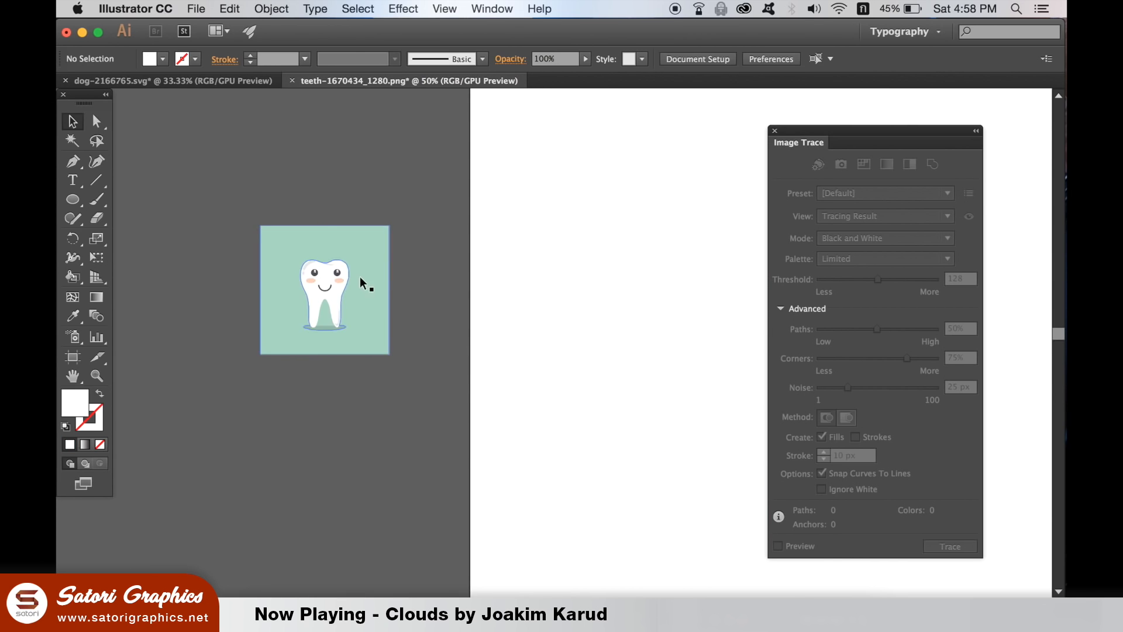
left_click(271, 9)
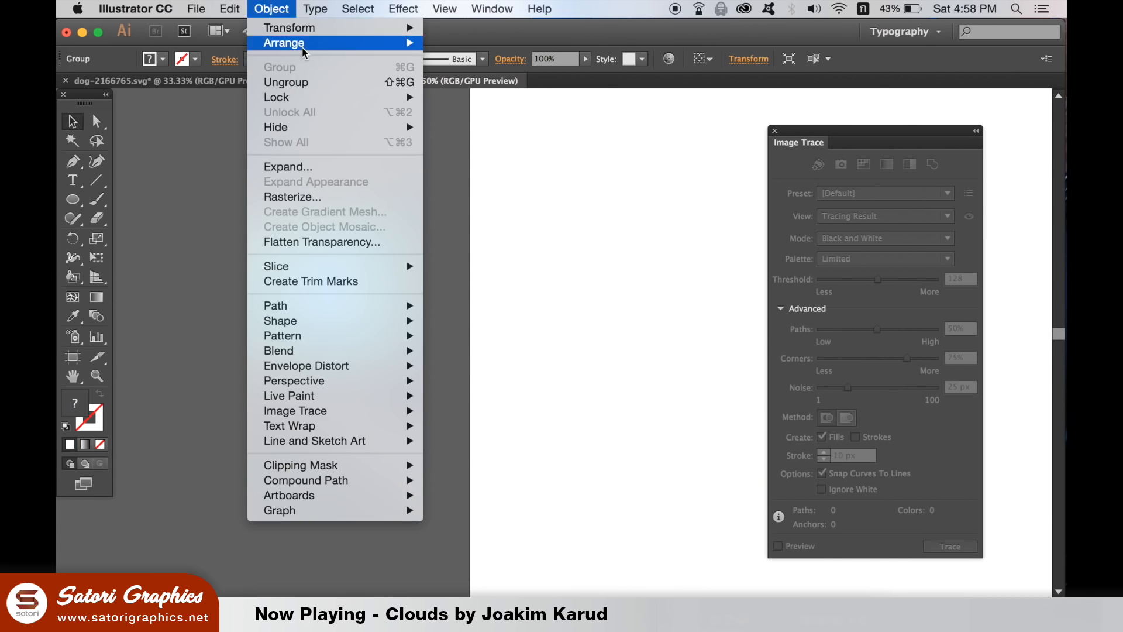
mouse_move(286, 82)
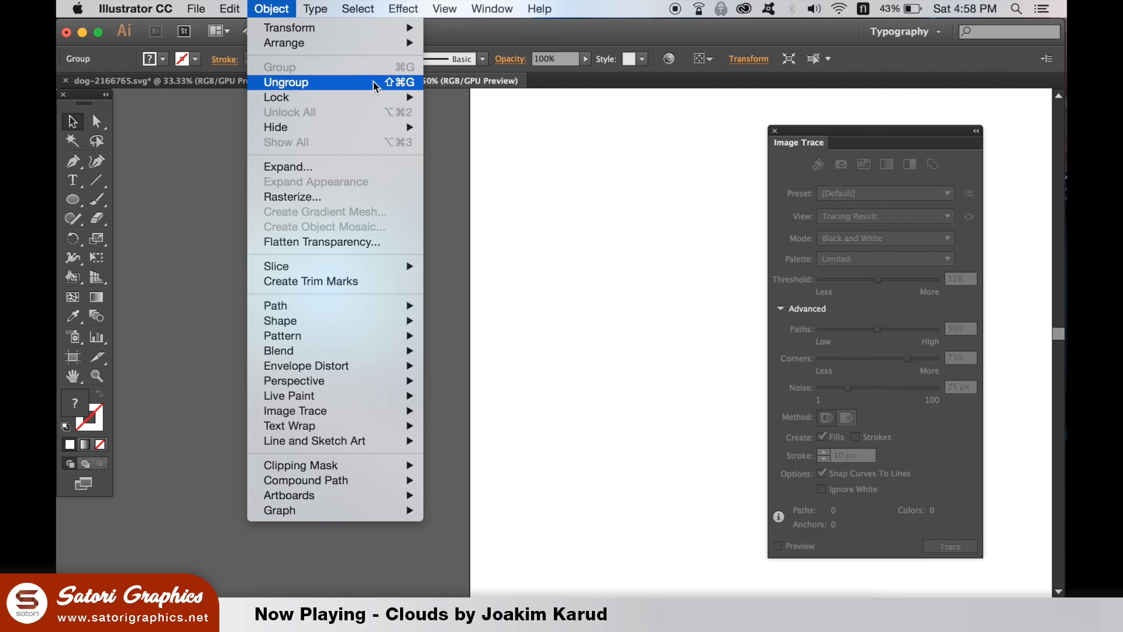
left_click(286, 82)
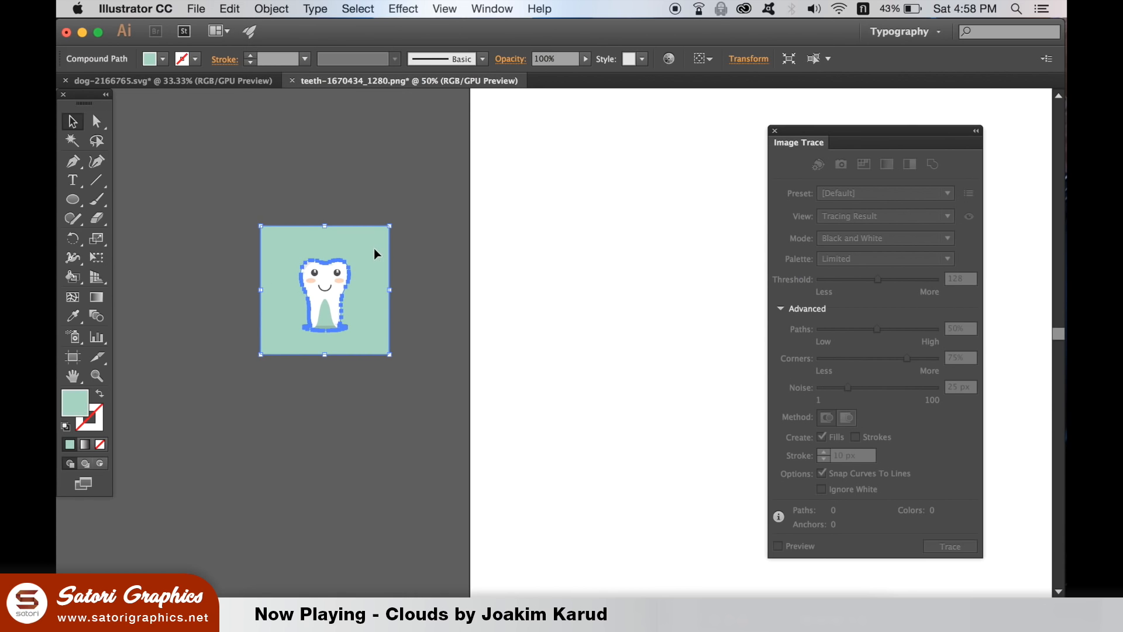
left_click(271, 9)
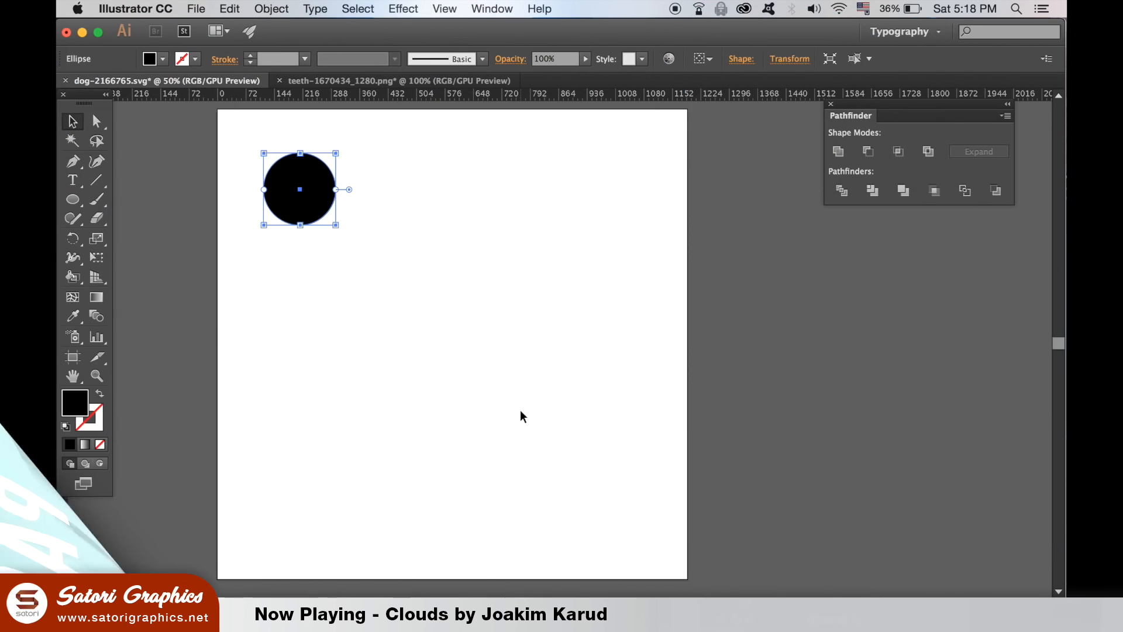
mouse_move(340, 208)
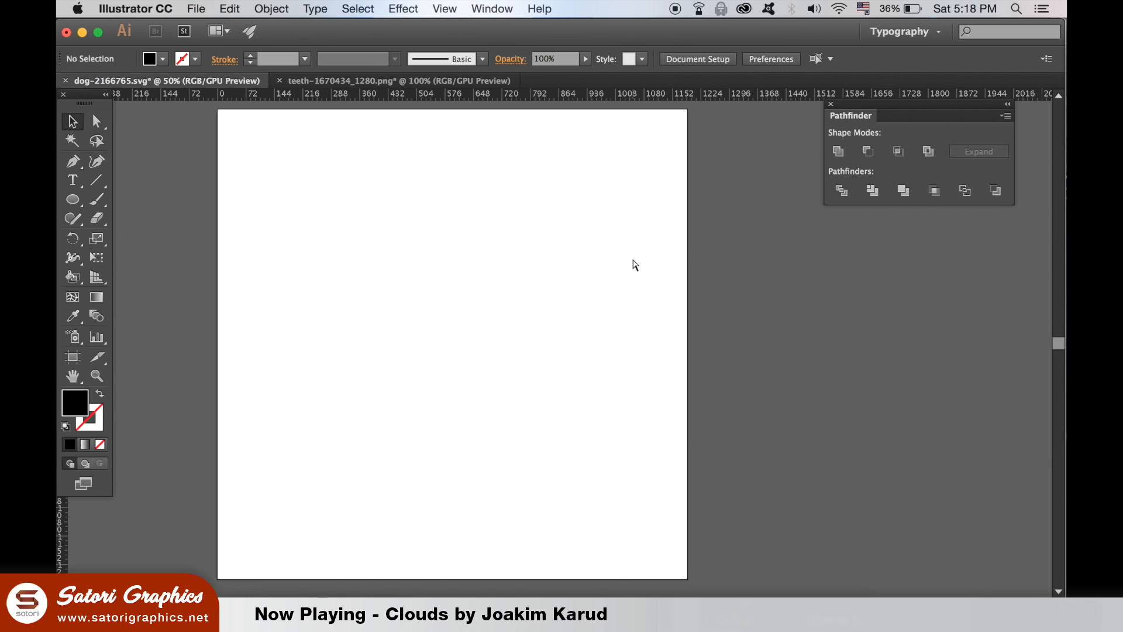
left_click_drag(263, 153, 338, 224)
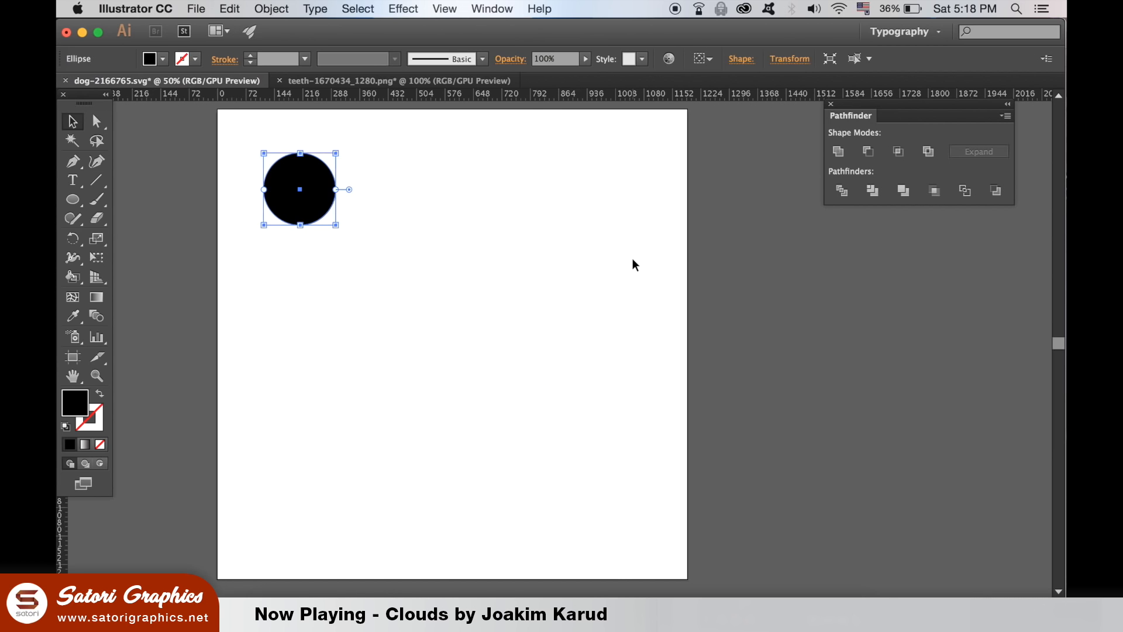
mouse_move(387, 229)
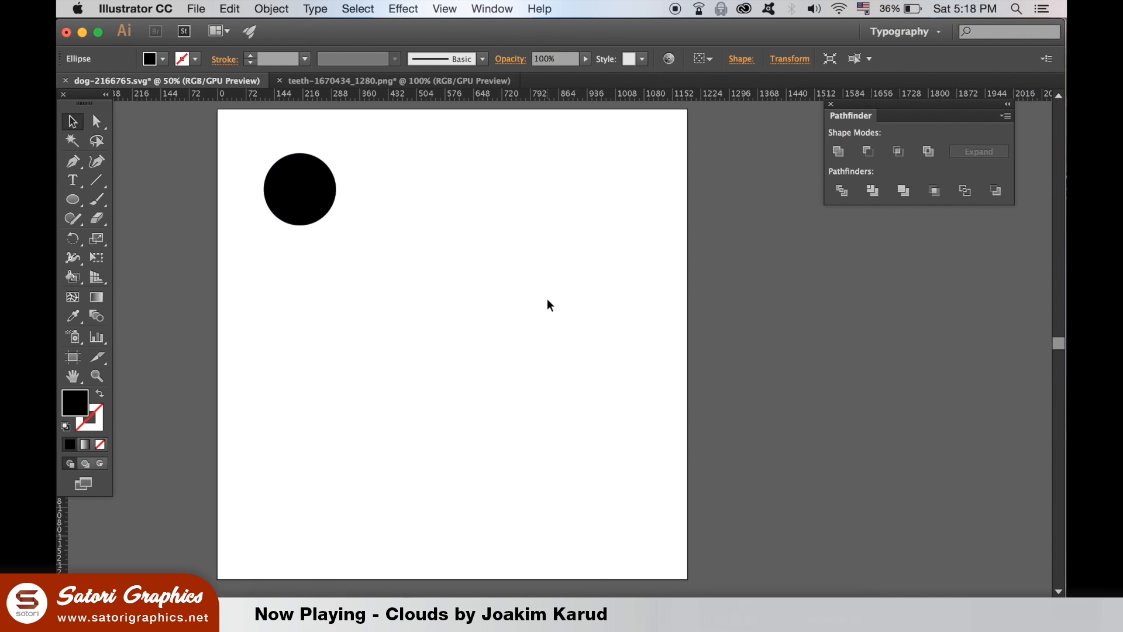
left_click(548, 304)
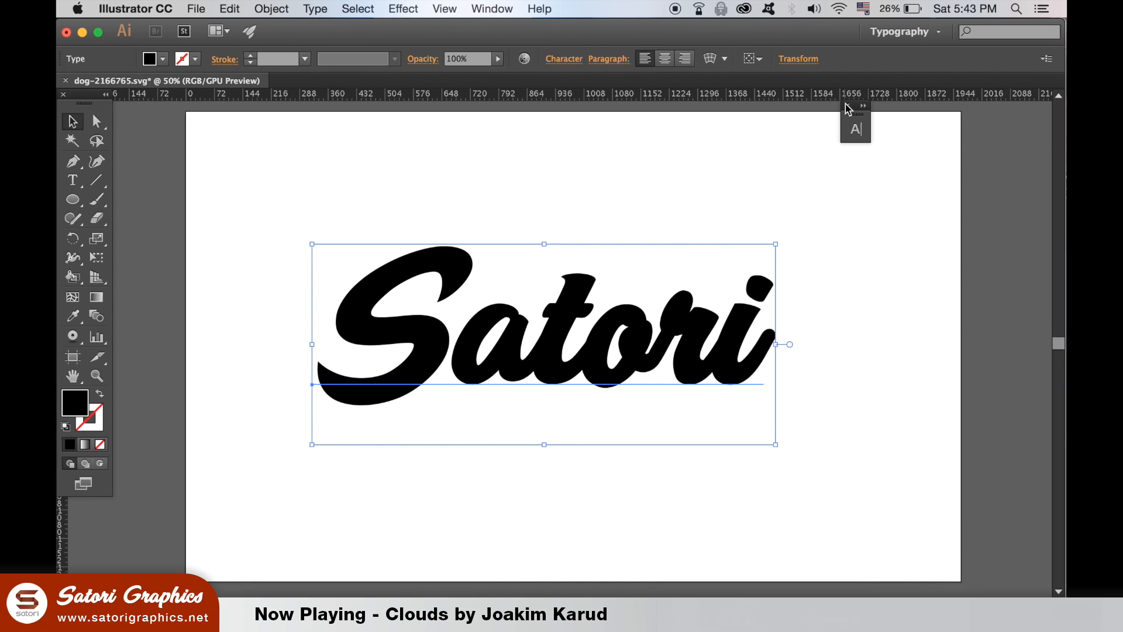
Convert the selected 'Satori' type into grouped outline shapes with Type > Create Outlines.
left_click(315, 9)
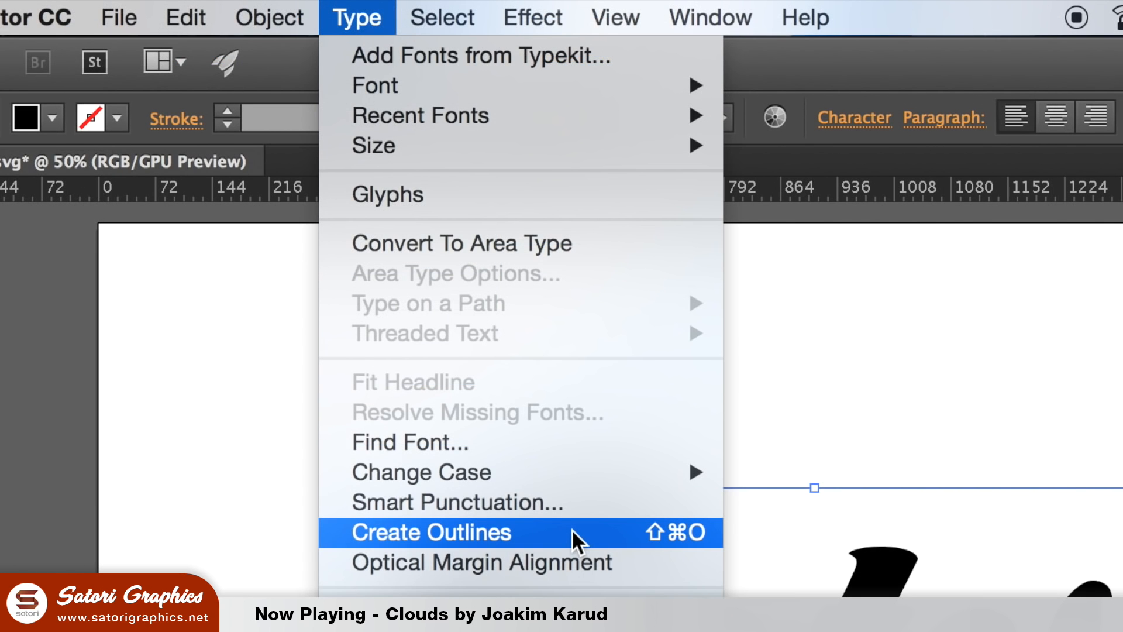
left_click(430, 532)
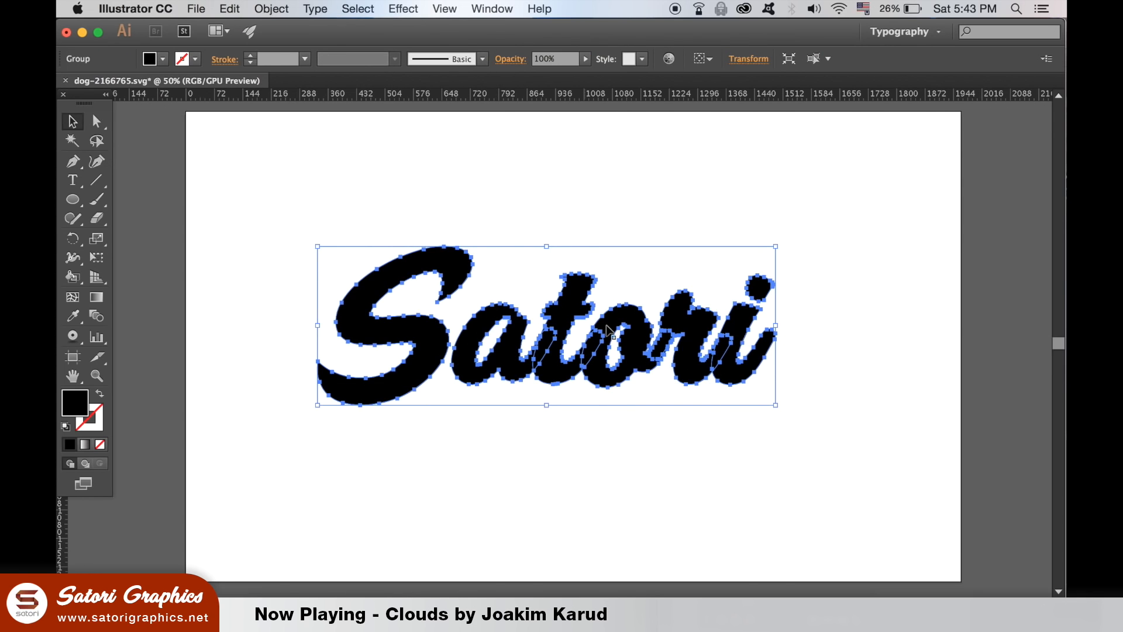
mouse_move(634, 342)
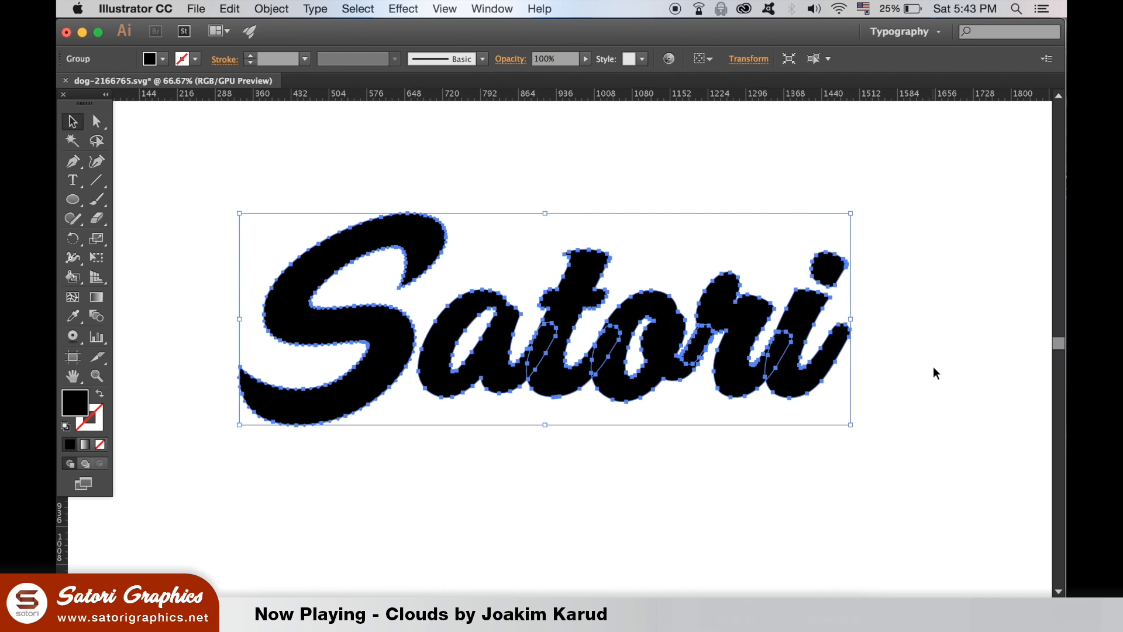
Simplify the Satori outlines at 80% curve precision, then ungroup them into separate letters.
left_click(271, 9)
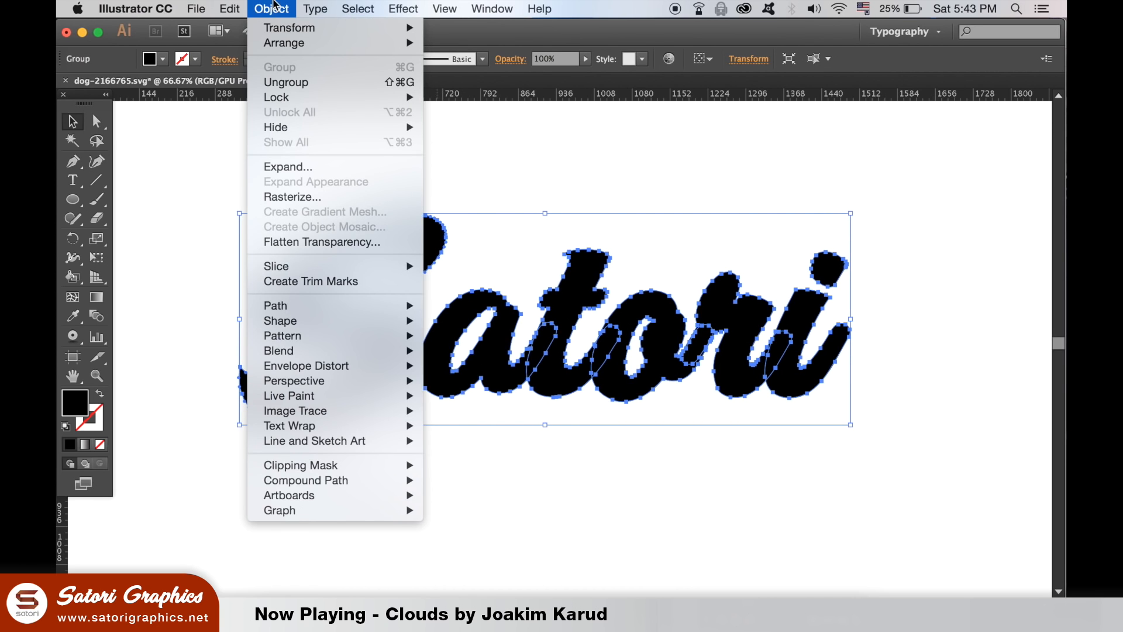
mouse_move(280, 320)
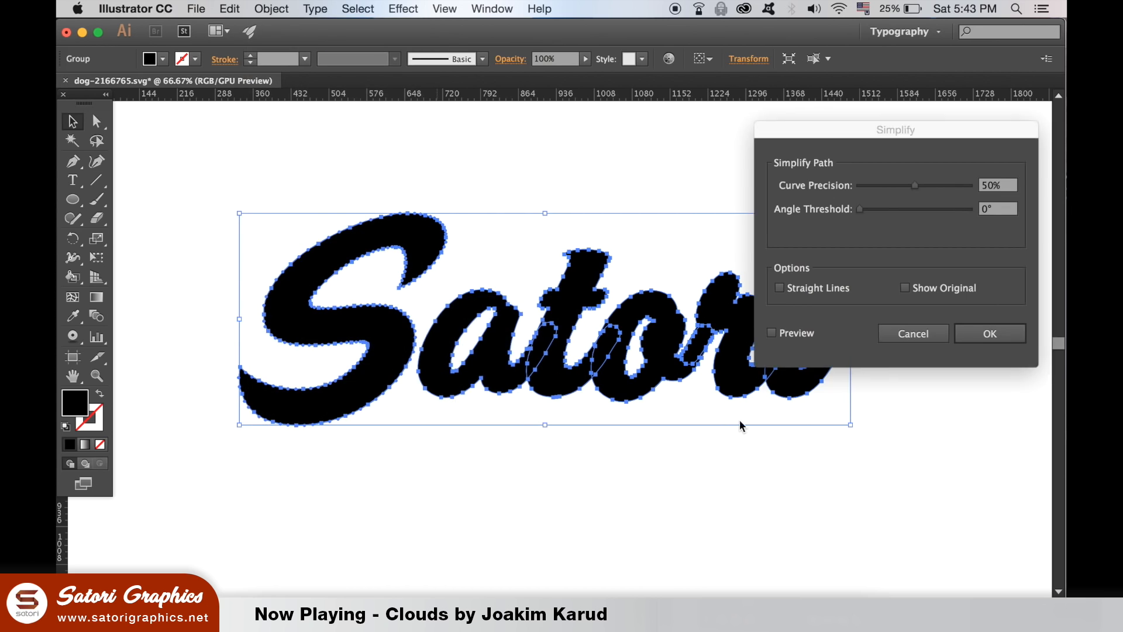
left_click(772, 332)
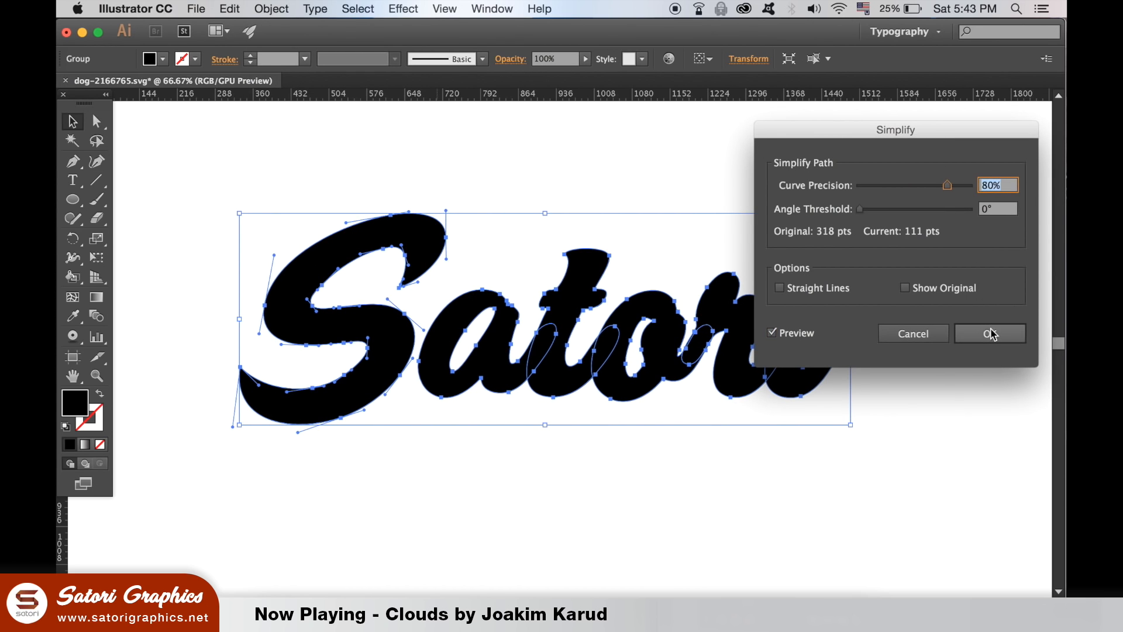
left_click(271, 9)
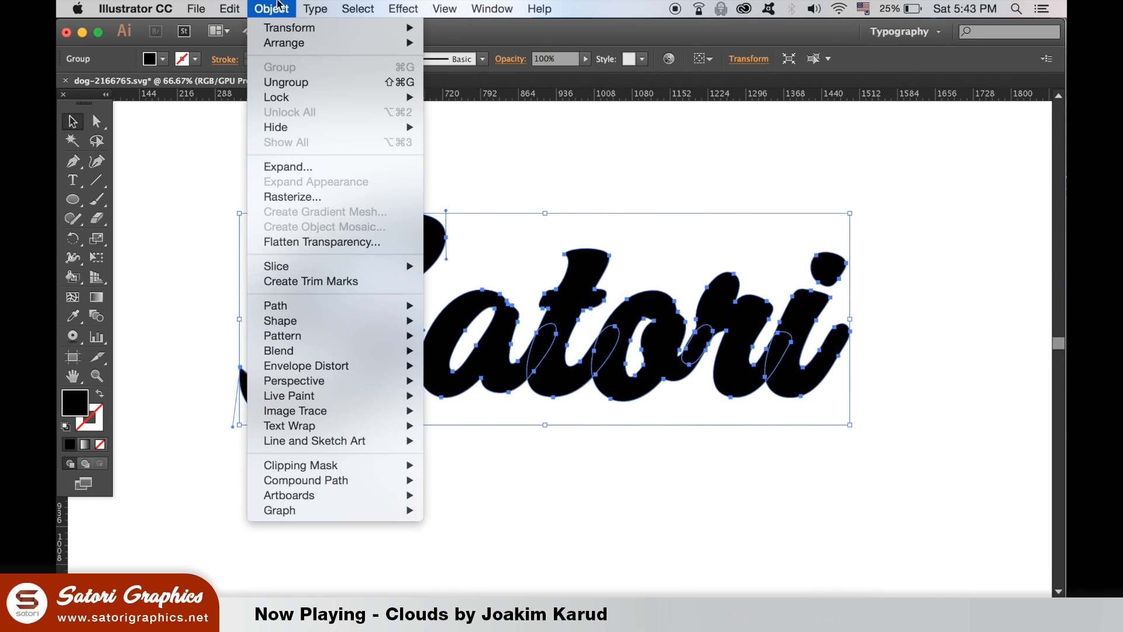
left_click(306, 480)
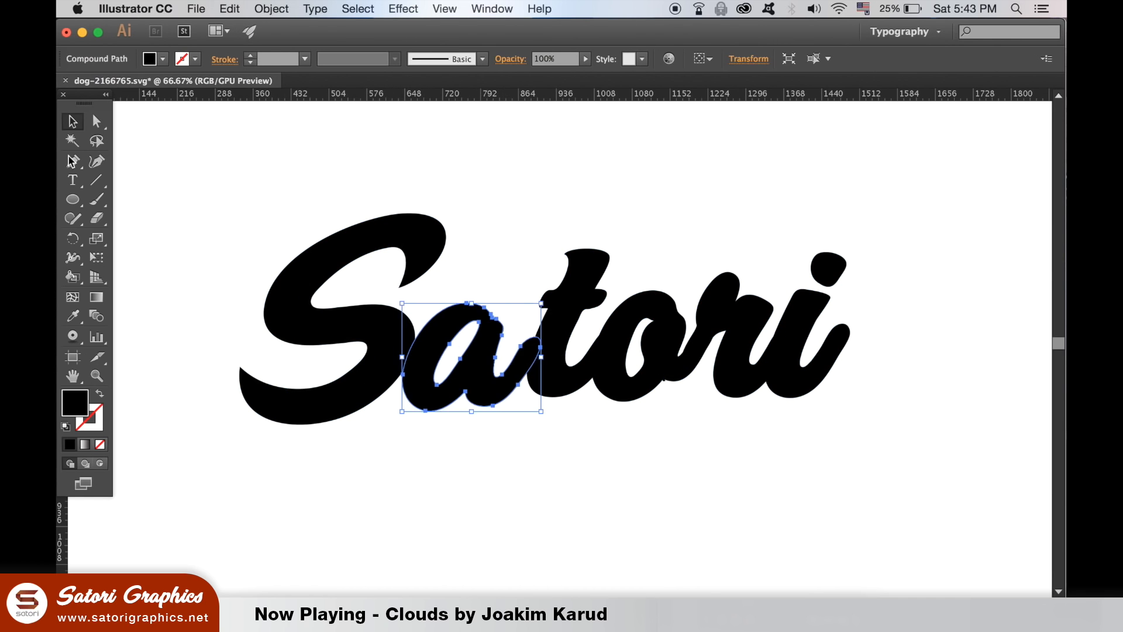